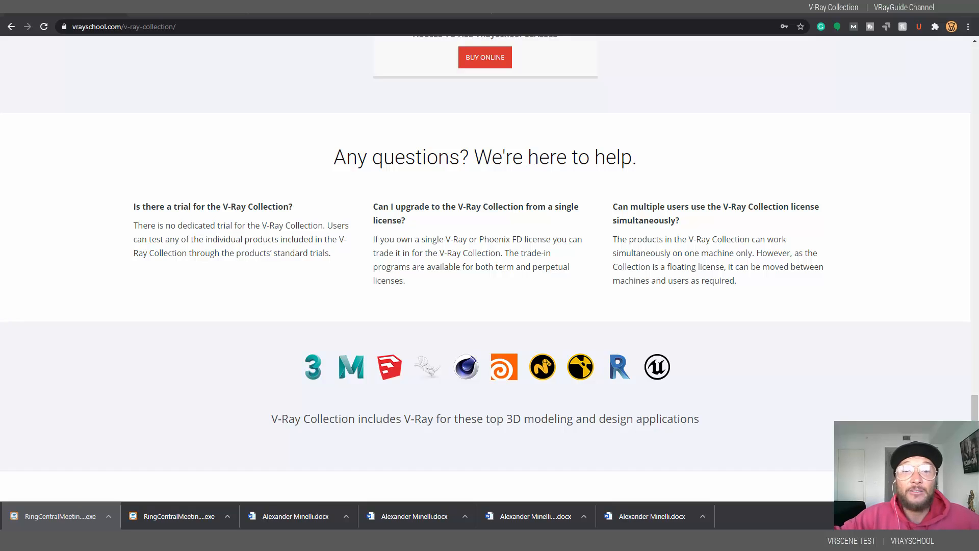
pyautogui.moveTo(498, 127)
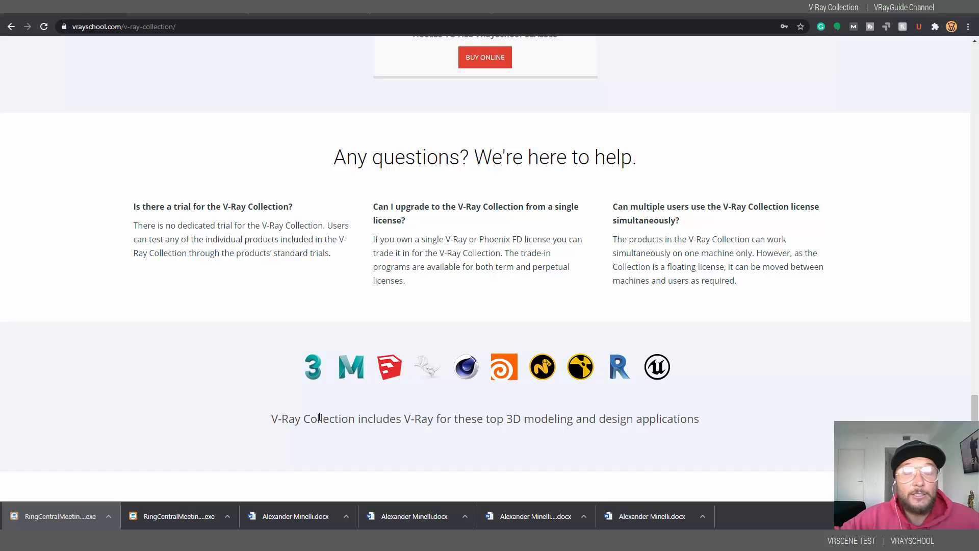
pyautogui.moveTo(189, 16)
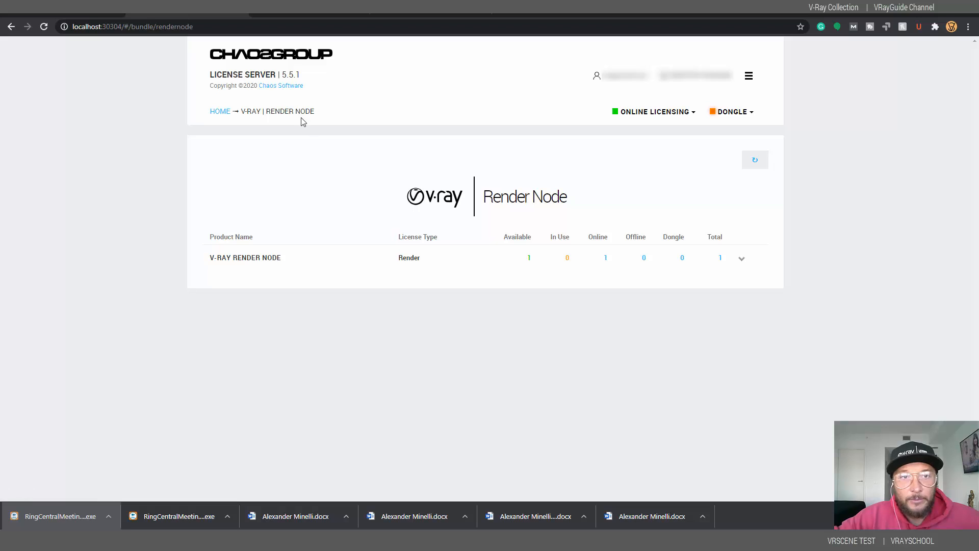
# Step: Review the Collection, VRscans and Chaos Vantage license pages, returning to the home page after each
pyautogui.click(220, 111)
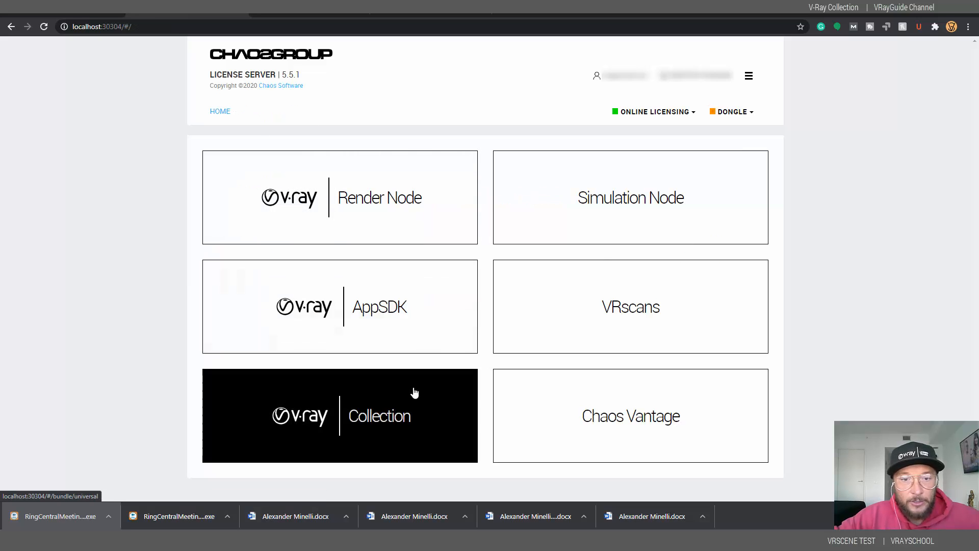
pyautogui.click(339, 415)
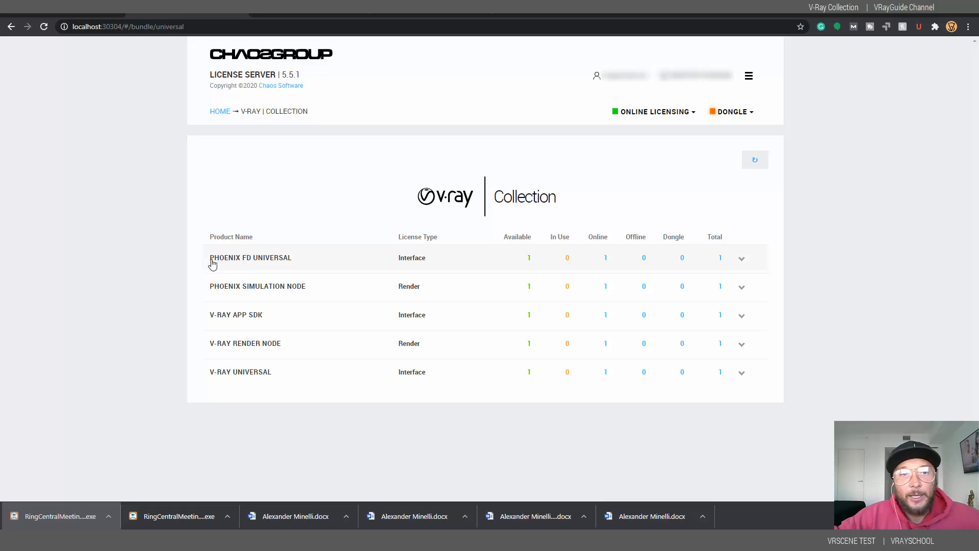
pyautogui.moveTo(261, 264)
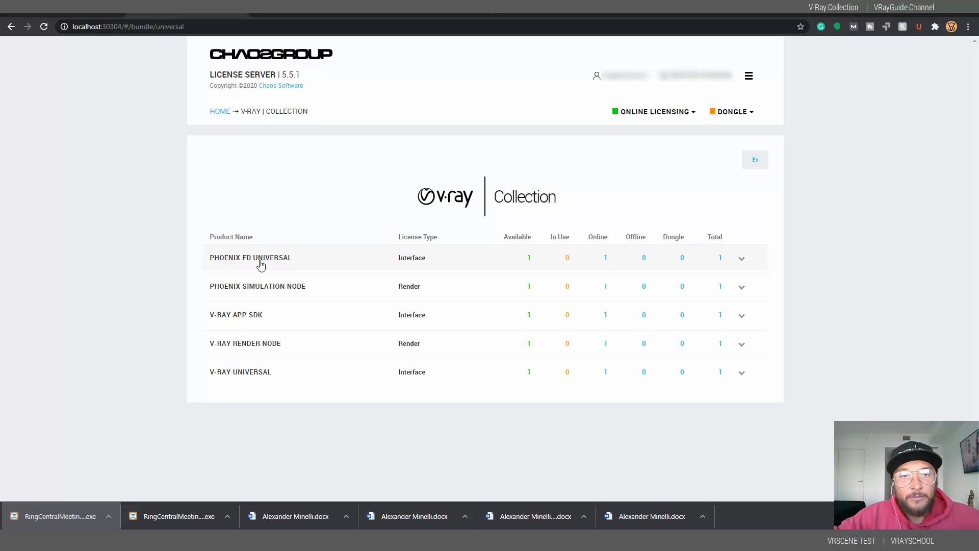
pyautogui.moveTo(297, 293)
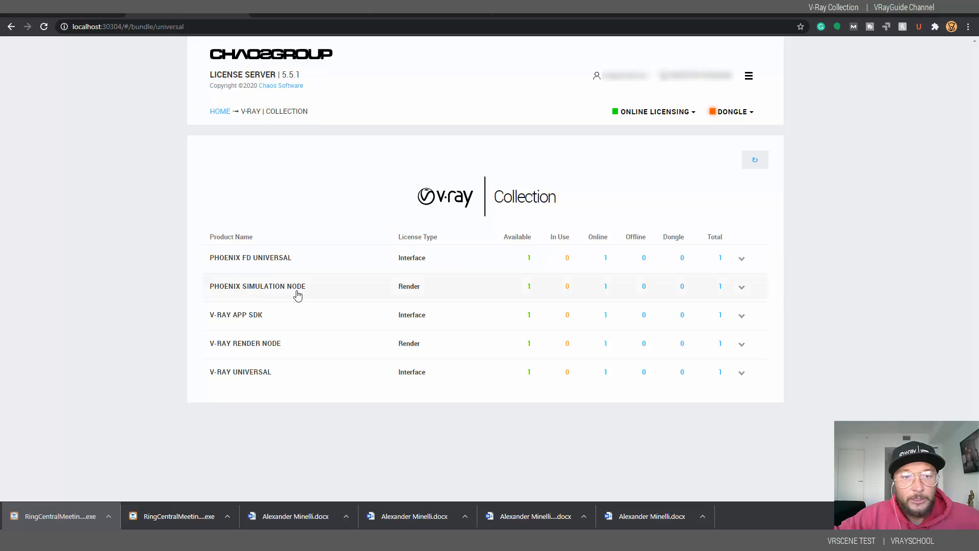
pyautogui.moveTo(256, 317)
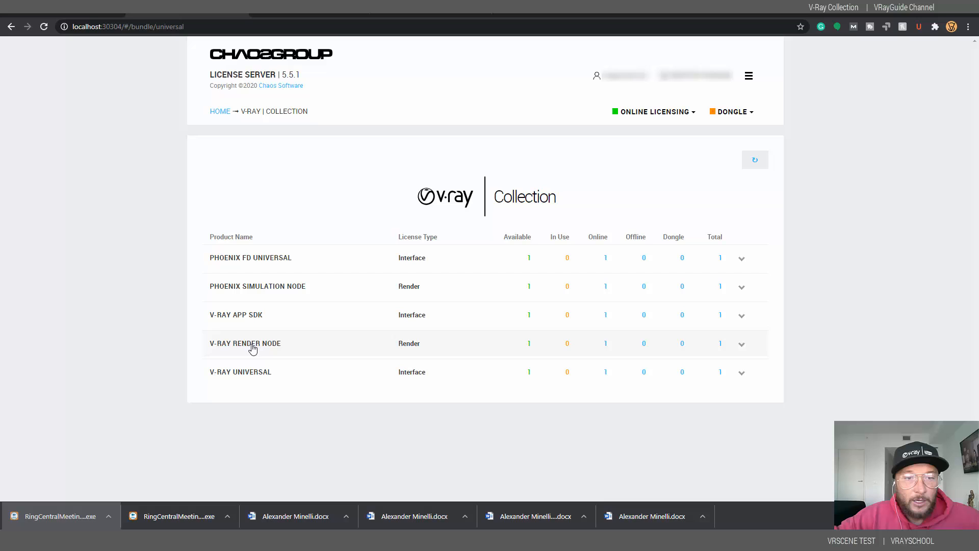
pyautogui.moveTo(312, 300)
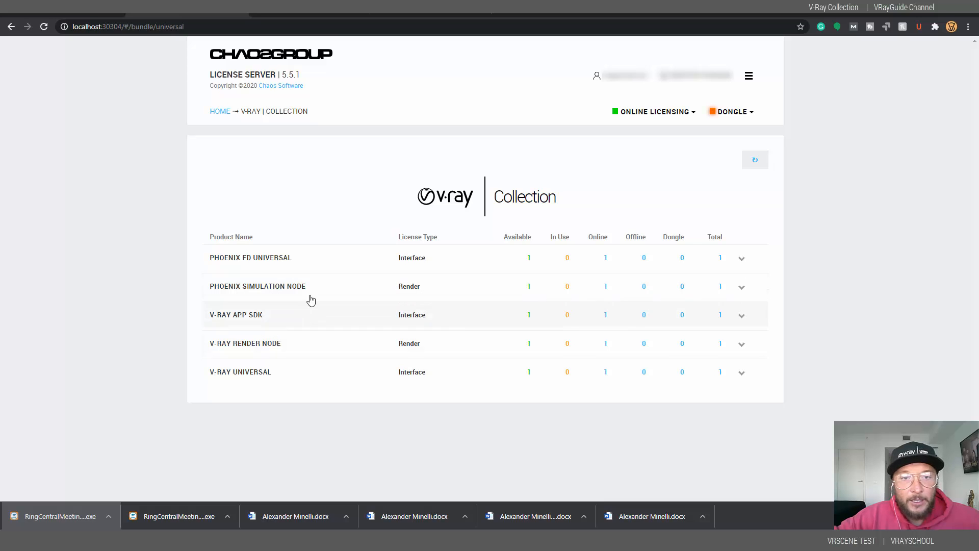
pyautogui.click(220, 111)
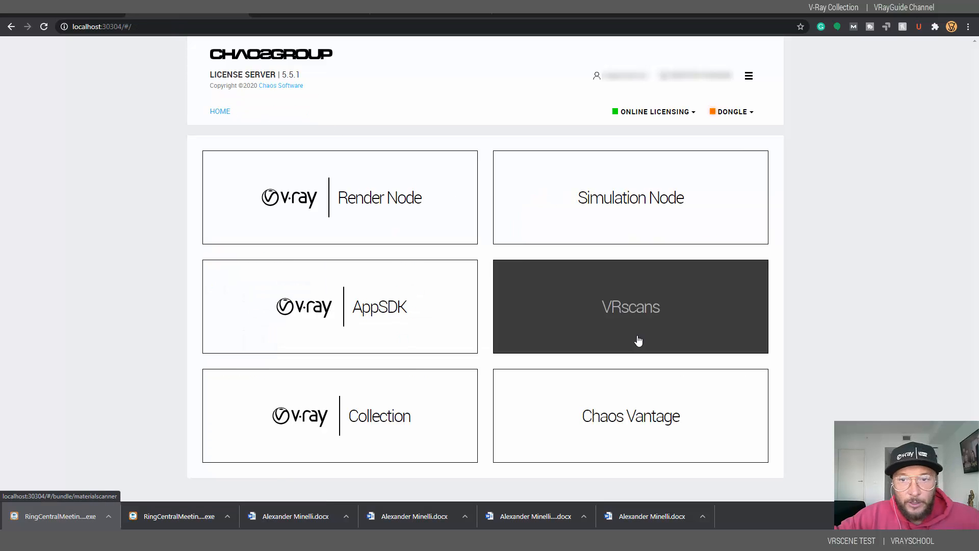
pyautogui.click(630, 306)
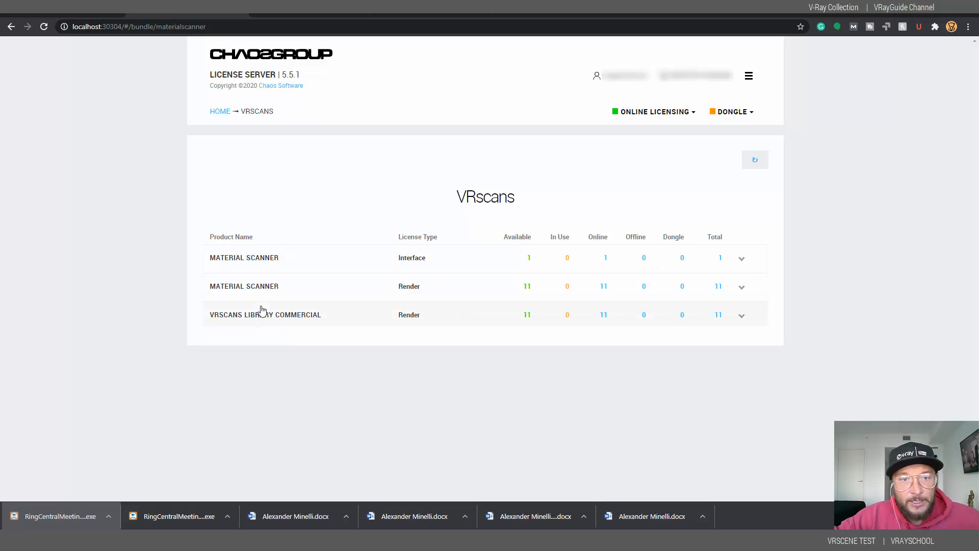
pyautogui.click(220, 111)
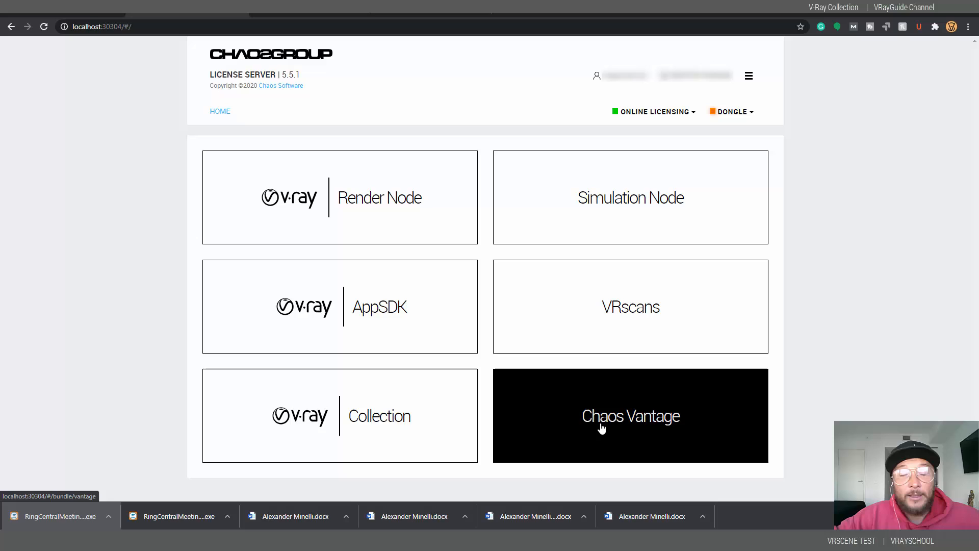
pyautogui.click(631, 416)
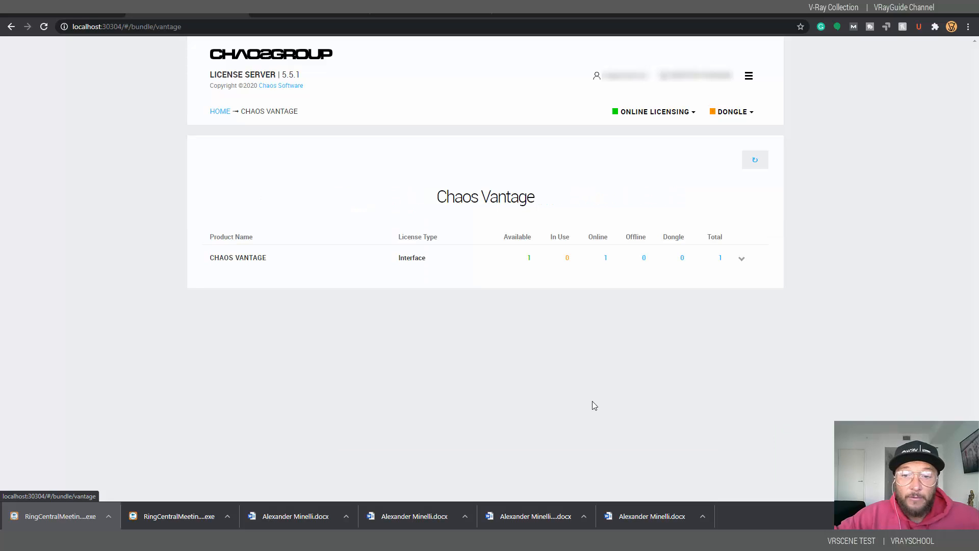
pyautogui.moveTo(281, 206)
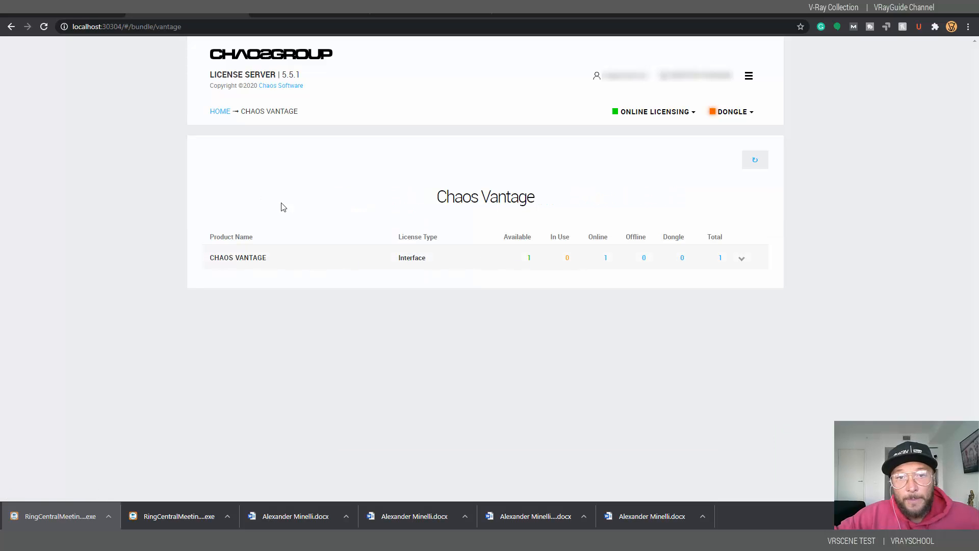
pyautogui.click(220, 111)
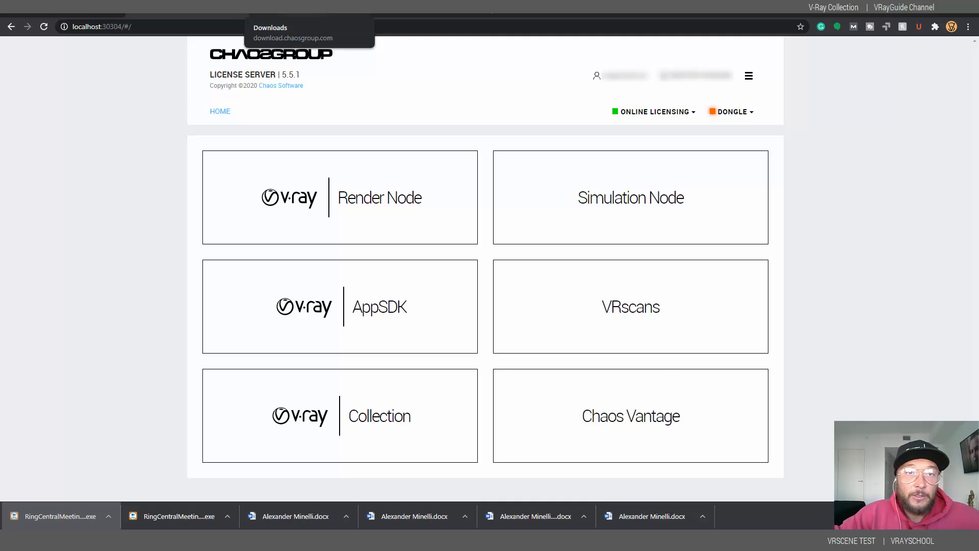
# Step: Open the Downloads bookmark and scroll through the Select your product grid
pyautogui.click(293, 32)
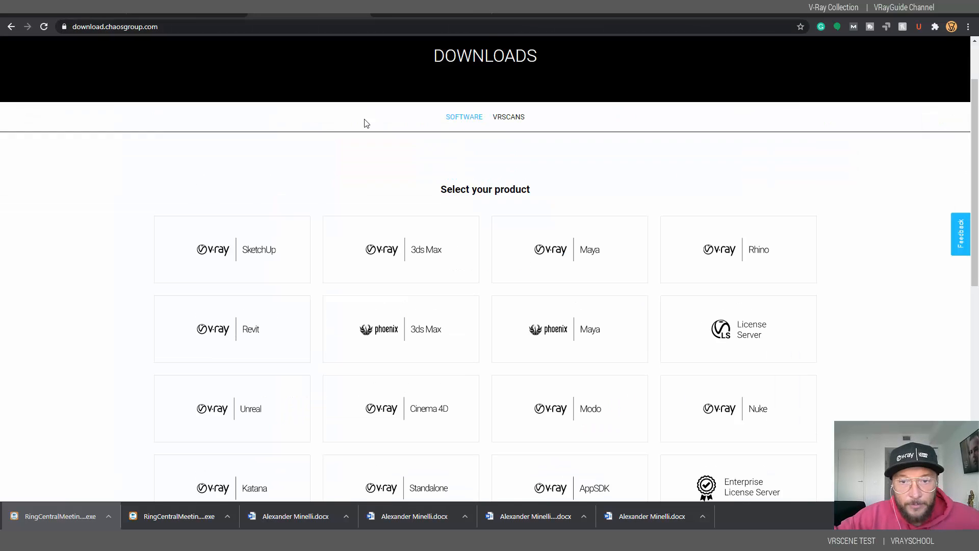
pyautogui.scroll(3)
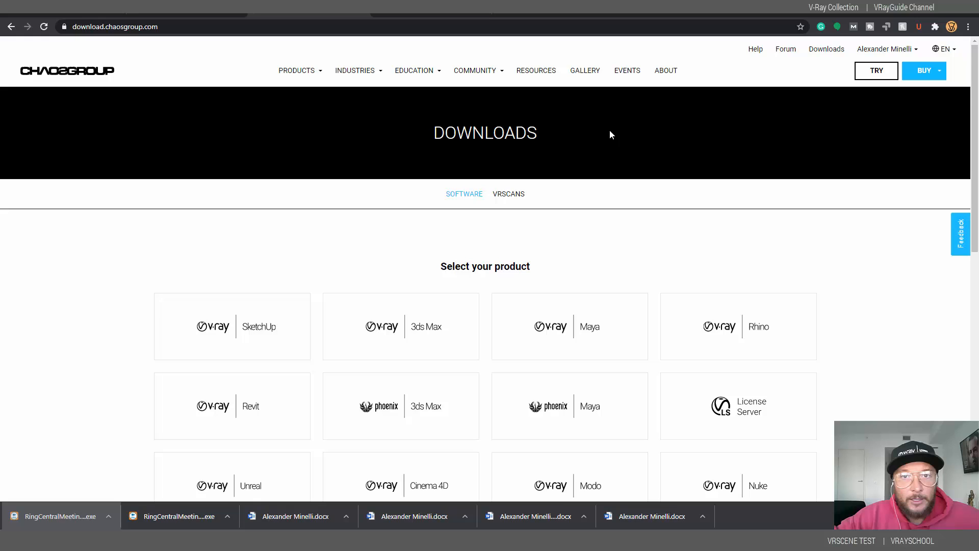
pyautogui.scroll(-3)
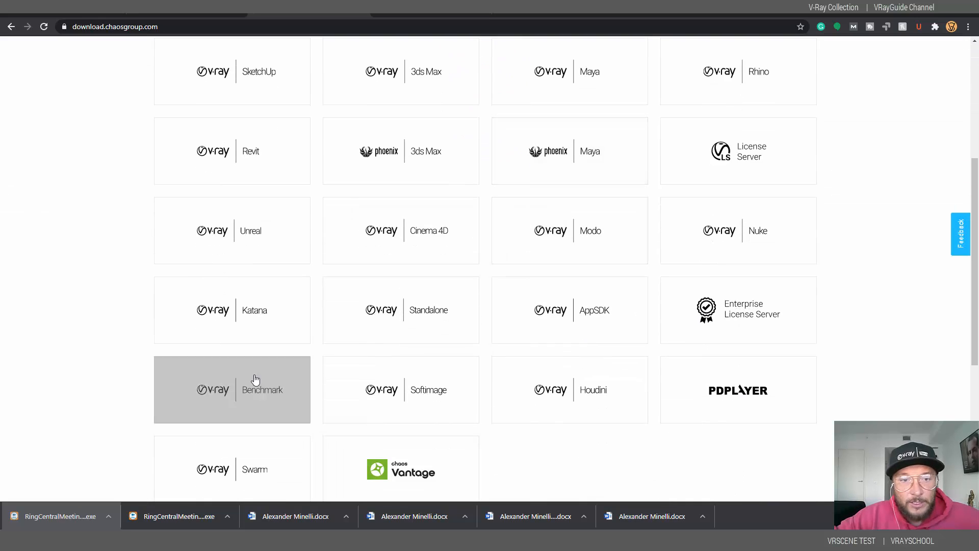
pyautogui.moveTo(251, 197)
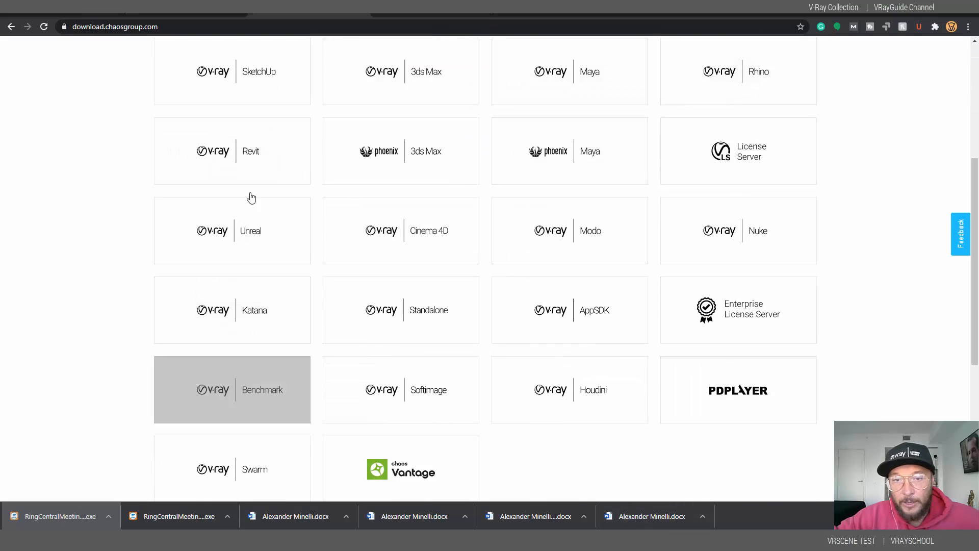
pyautogui.moveTo(774, 443)
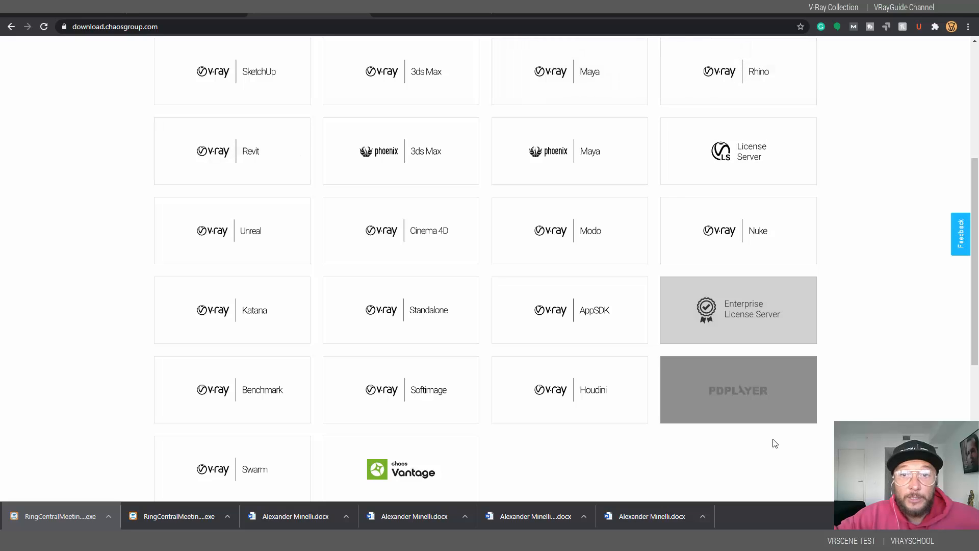
pyautogui.moveTo(266, 487)
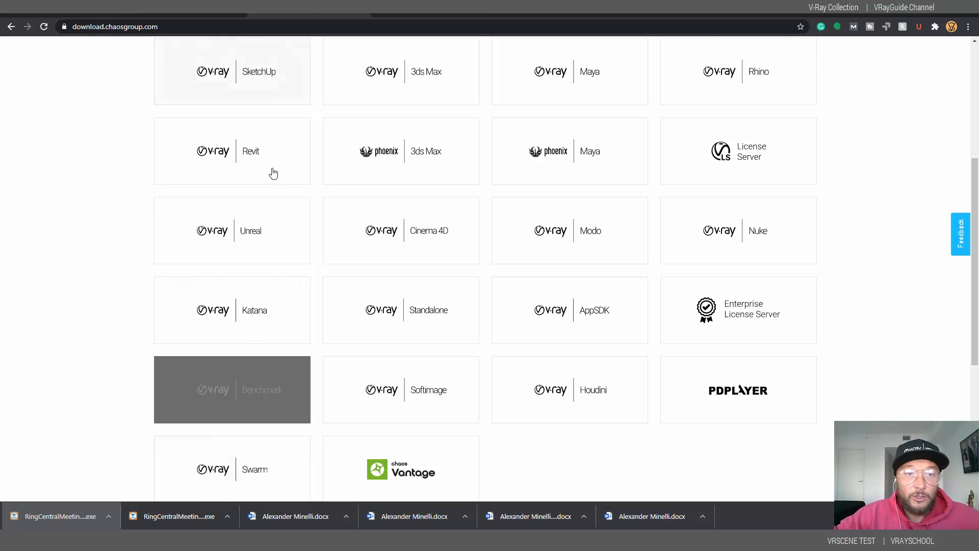
pyautogui.moveTo(609, 476)
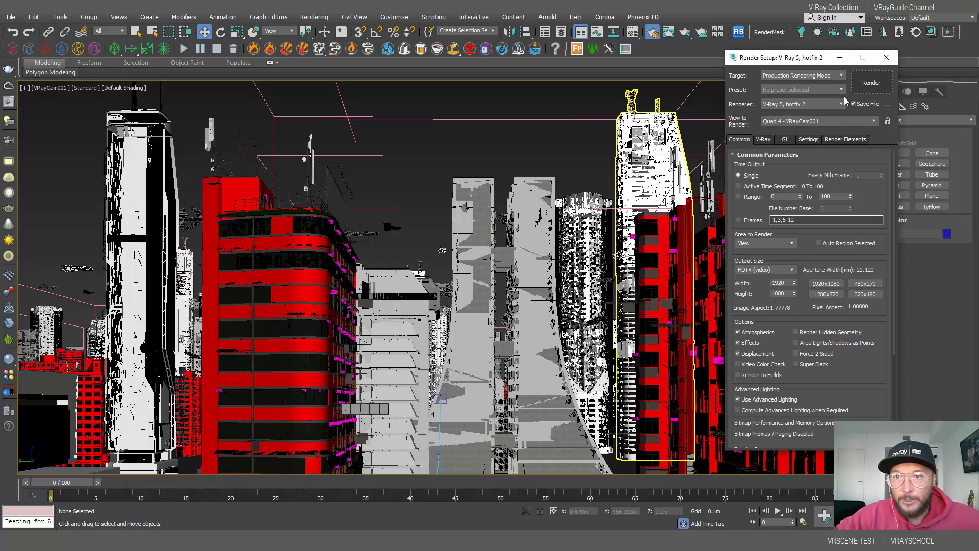
# Step: Render the city through VRayCam001 at 1920×1080 from Render Setup
pyautogui.click(870, 81)
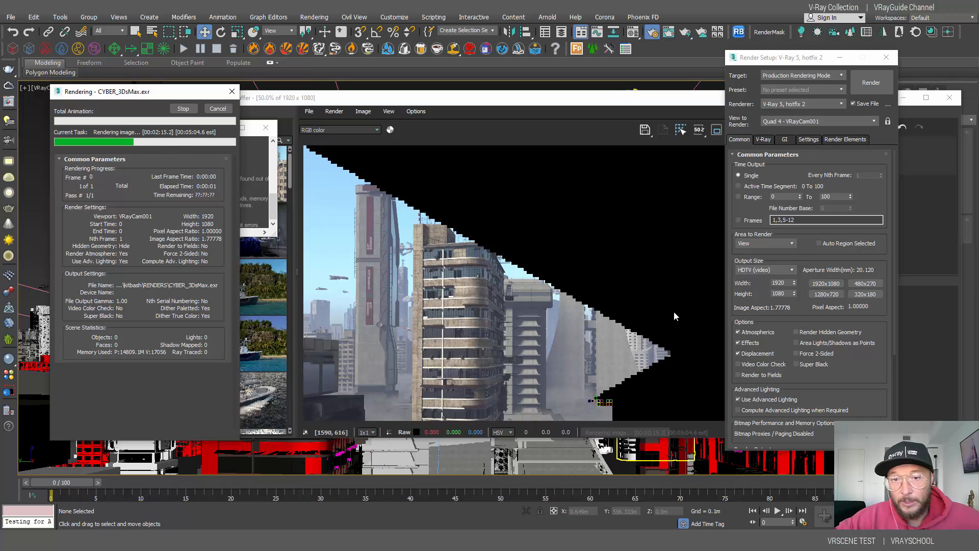
pyautogui.moveTo(350, 381)
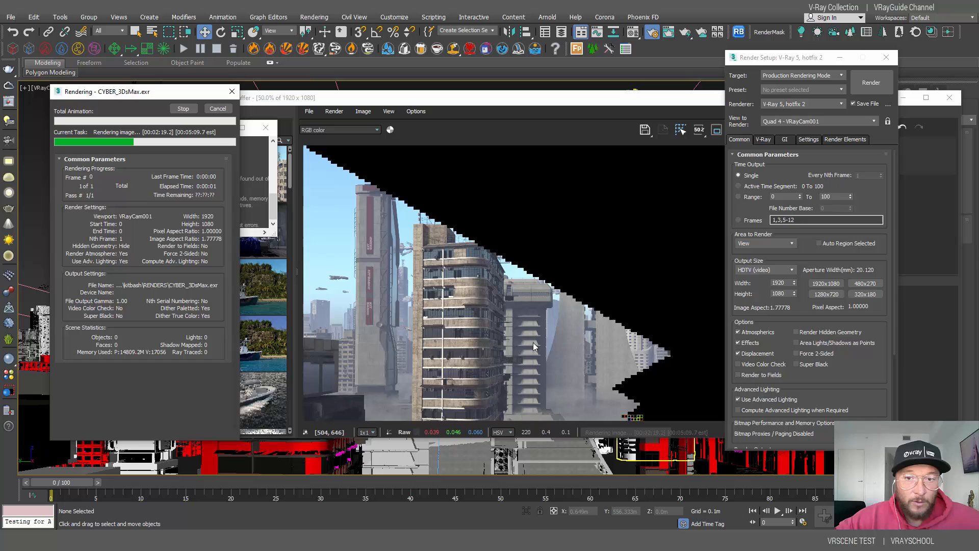
pyautogui.moveTo(459, 395)
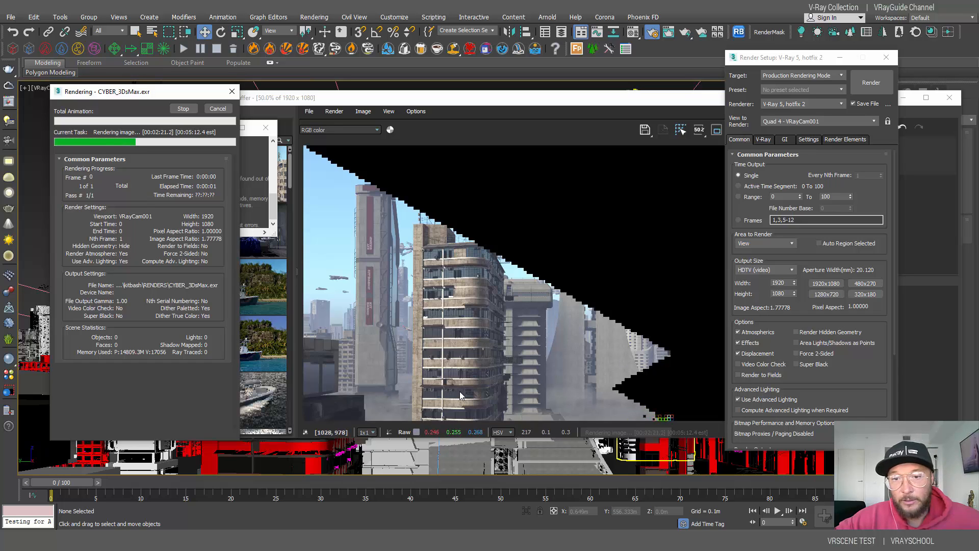
pyautogui.moveTo(470, 330)
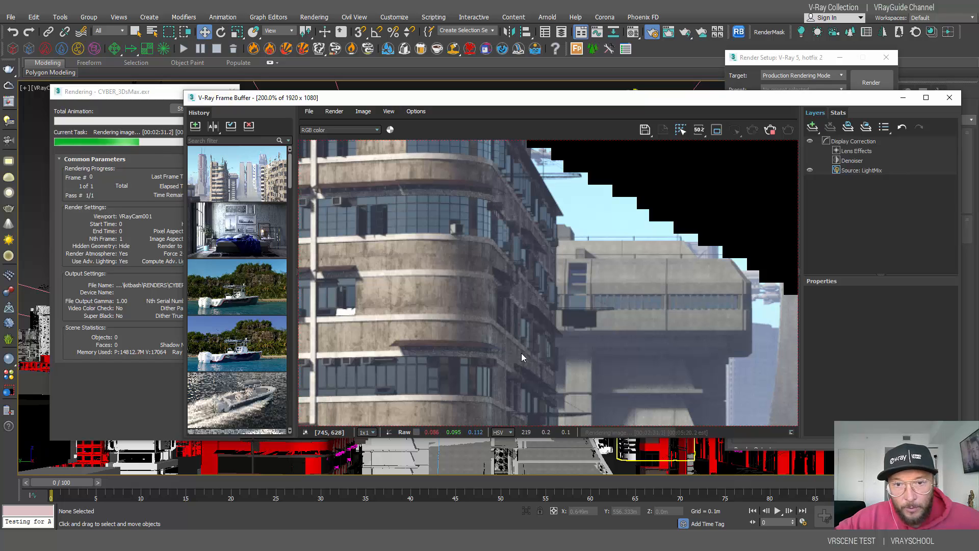
pyautogui.moveTo(543, 295)
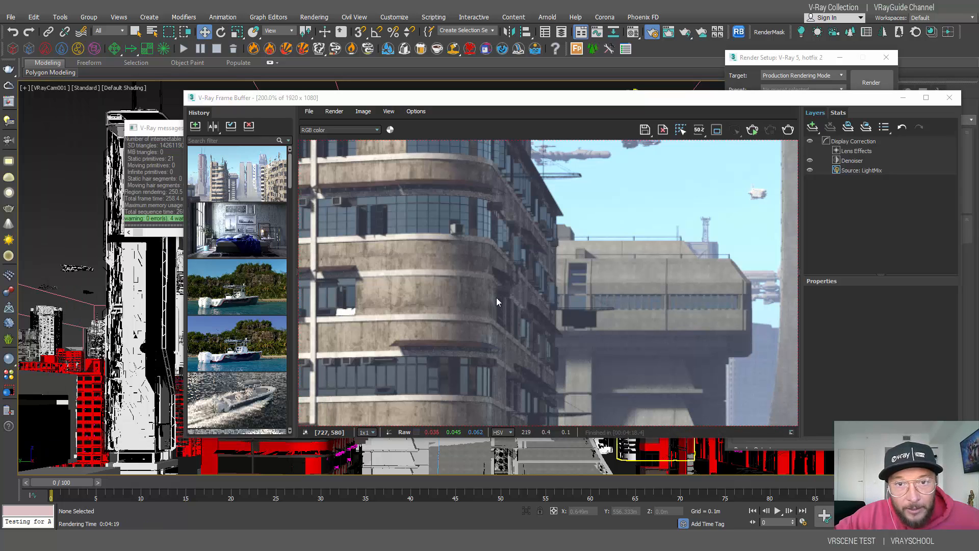
pyautogui.moveTo(428, 243)
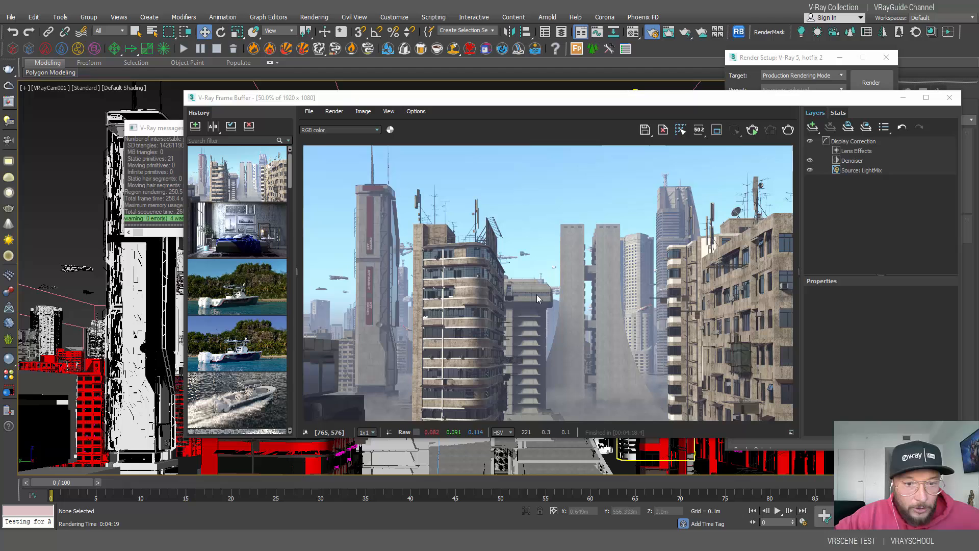
pyautogui.moveTo(686, 332)
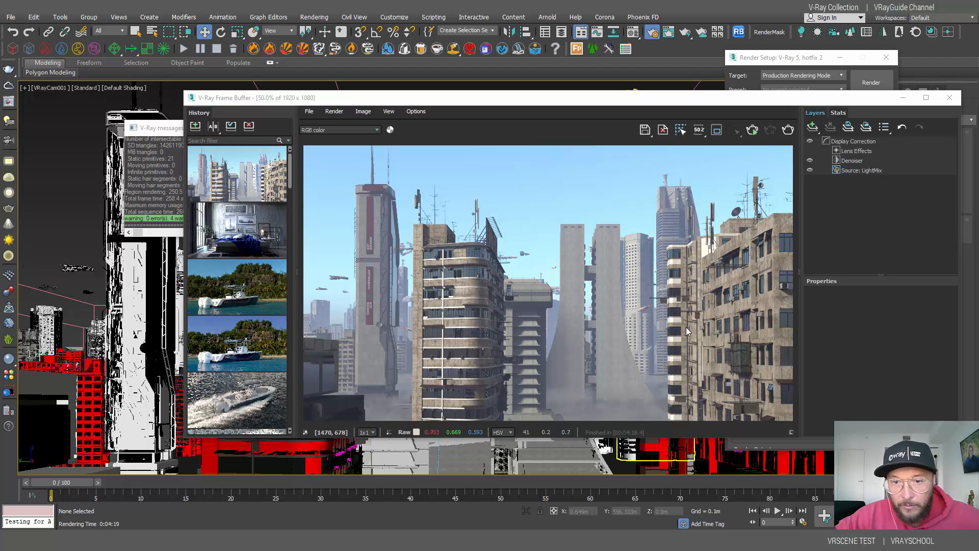
pyautogui.moveTo(775, 165)
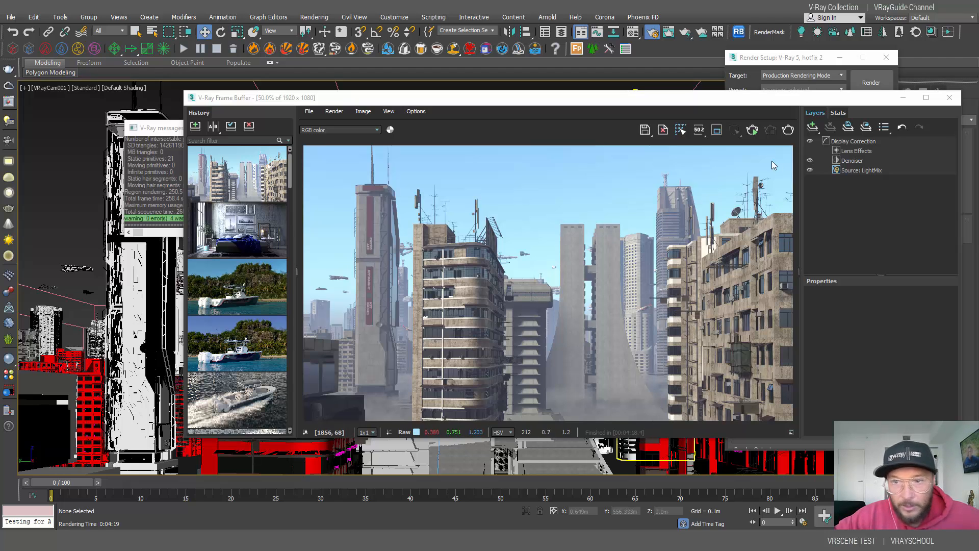
pyautogui.moveTo(578, 291)
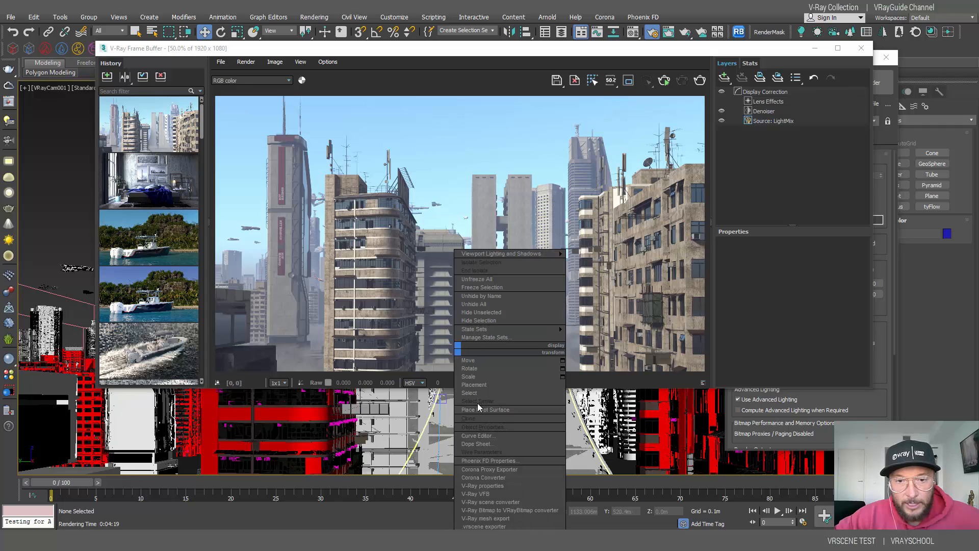
pyautogui.moveTo(484, 526)
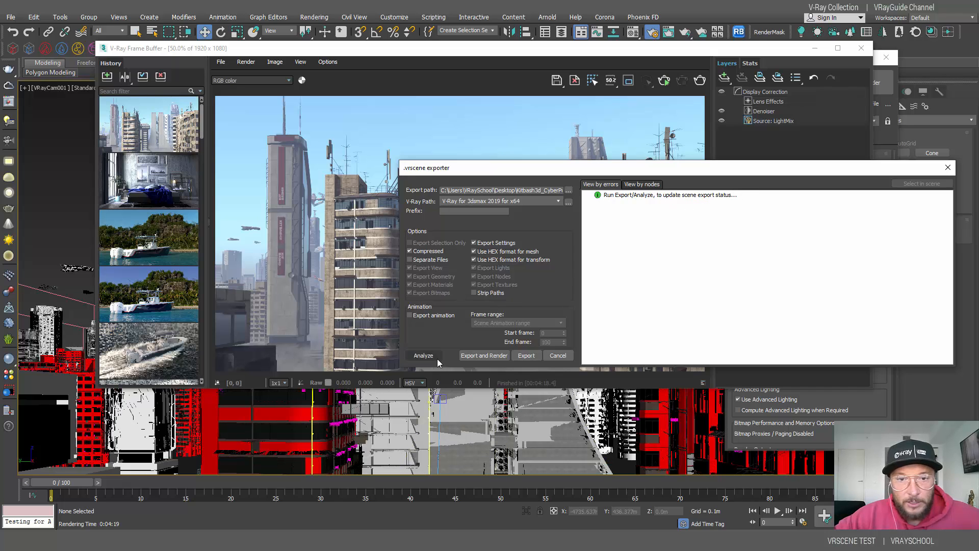
pyautogui.moveTo(573, 190)
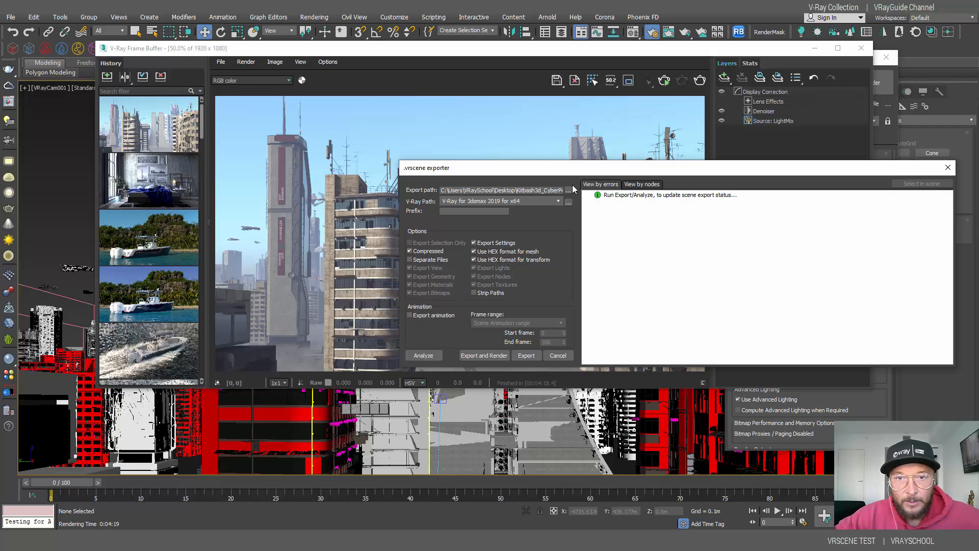
# Step: Export Kitbash3d_CyberPunk_Test_End1.vrscene to the Desktop and review the export warning
pyautogui.click(568, 190)
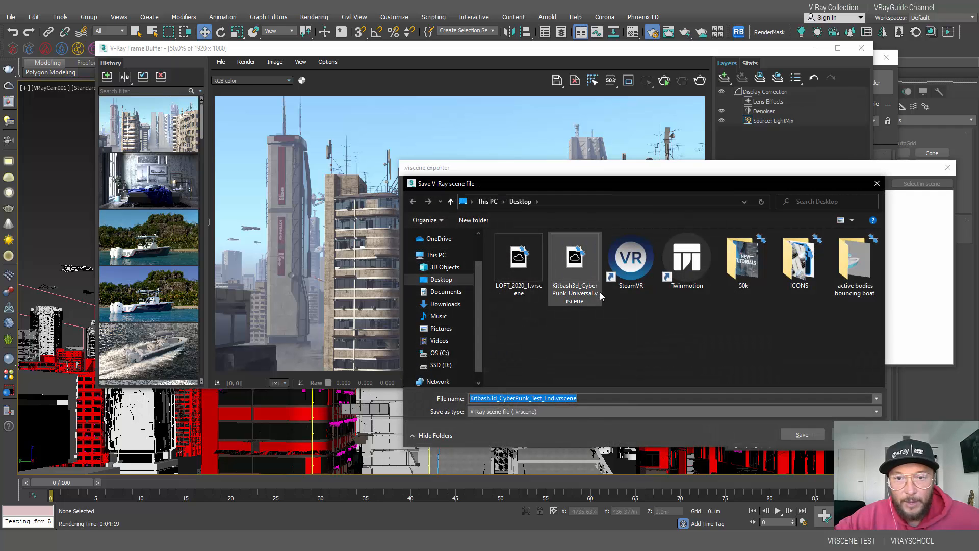
pyautogui.moveTo(584, 291)
pyautogui.write('1')
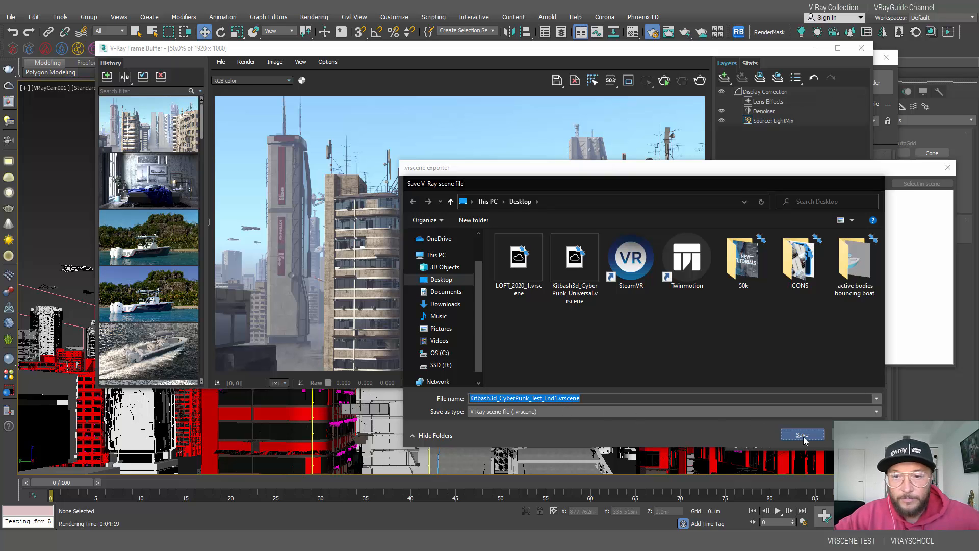
pyautogui.click(802, 434)
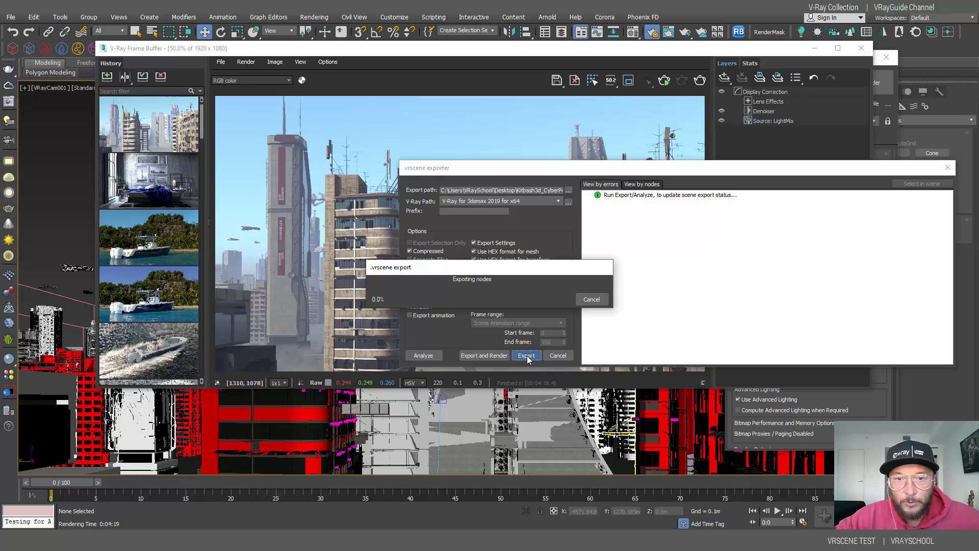
pyautogui.click(526, 355)
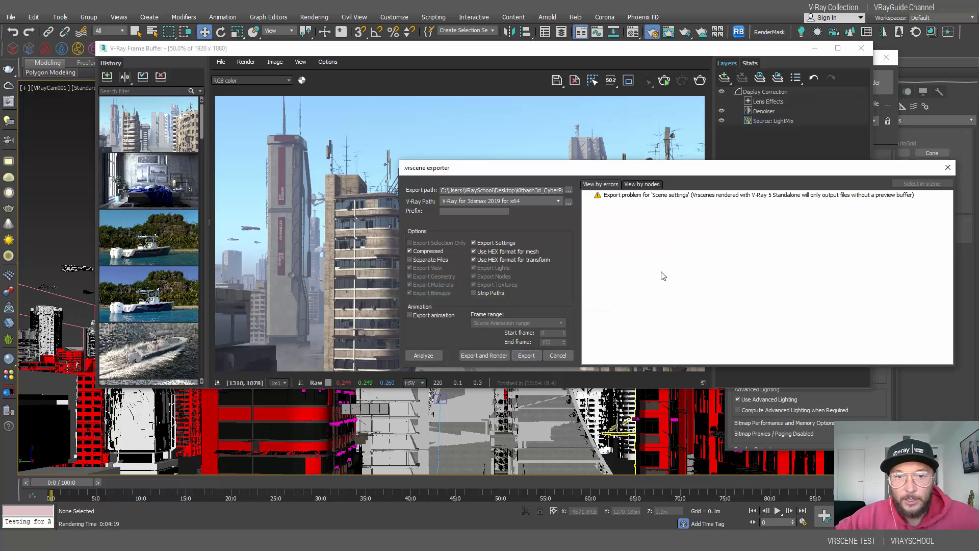
pyautogui.moveTo(621, 208)
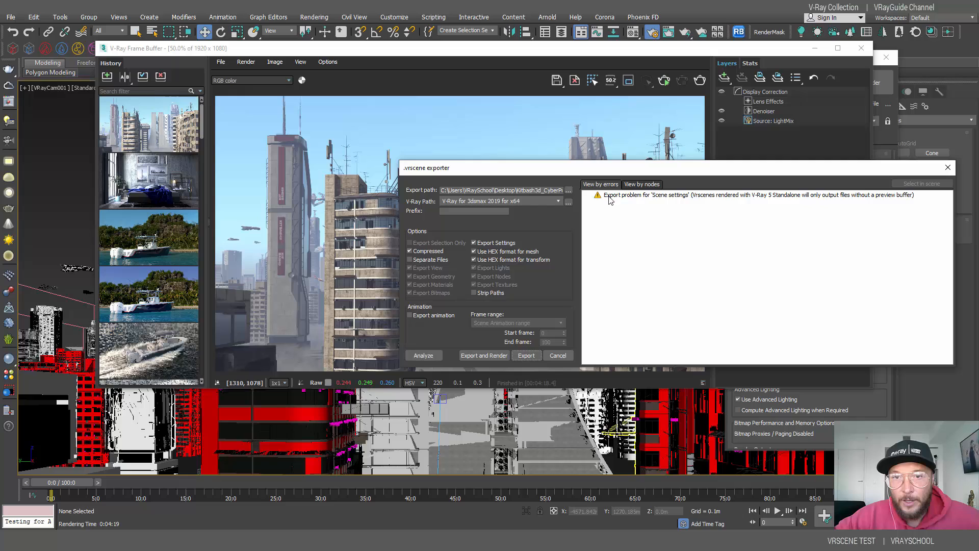
pyautogui.moveTo(714, 199)
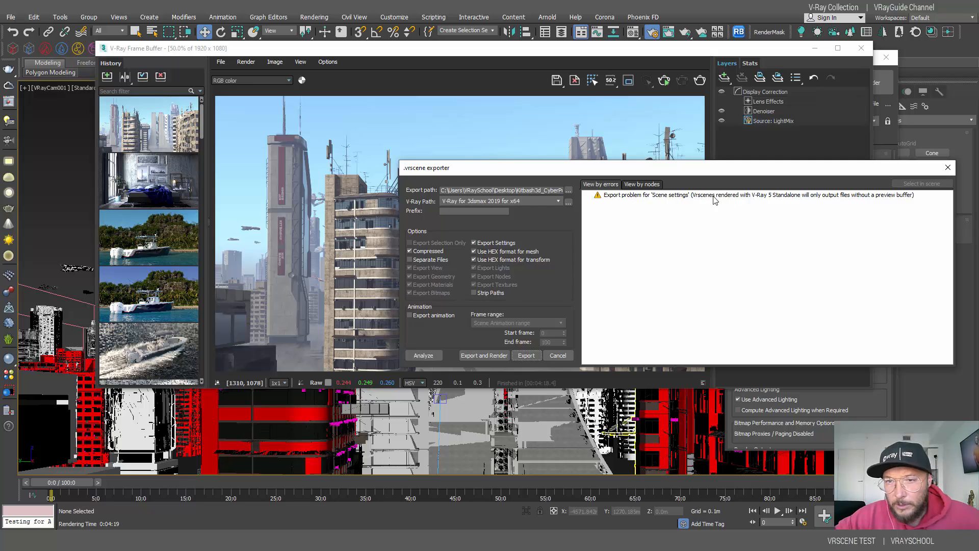
pyautogui.moveTo(885, 200)
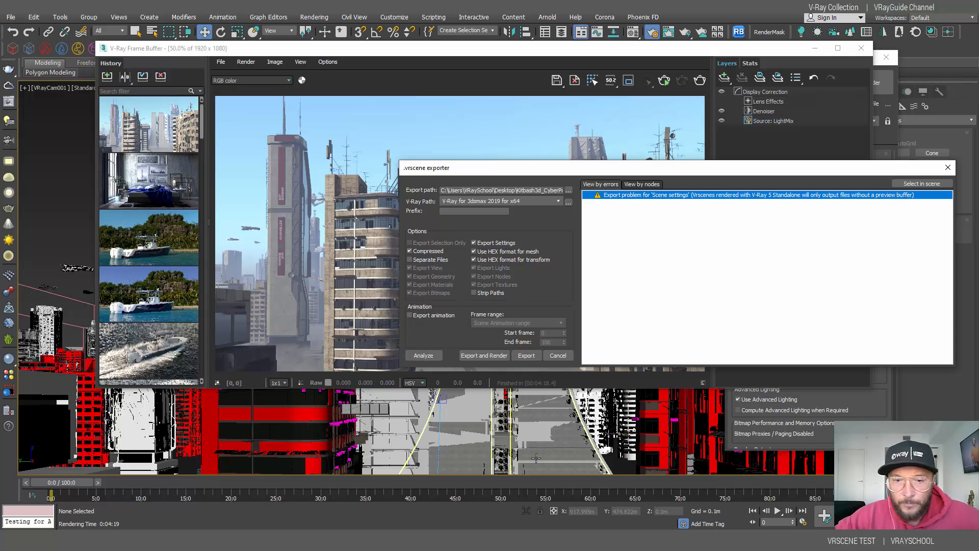
pyautogui.moveTo(535, 460)
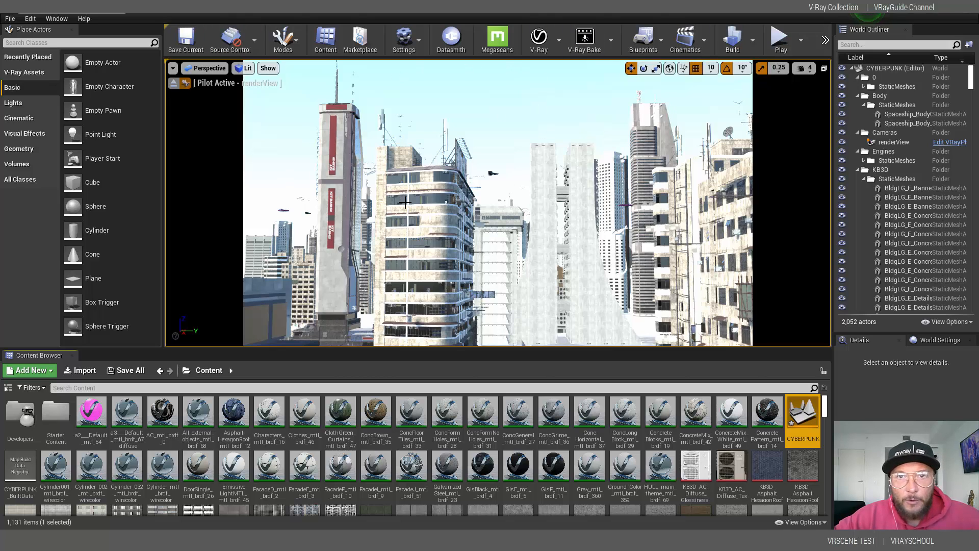
pyautogui.moveTo(574, 26)
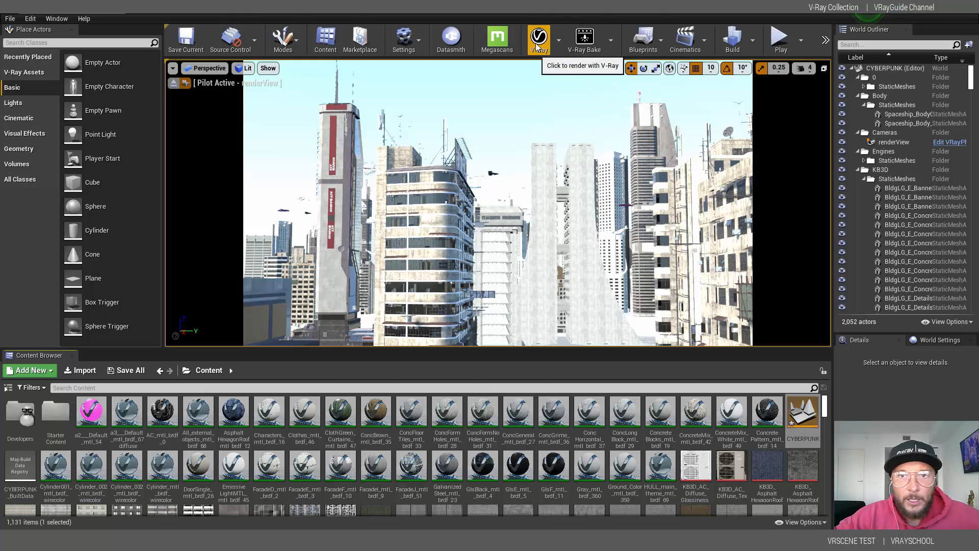
# Step: Start an interactive V-Ray render of the renderView camera from the toolbar
pyautogui.click(539, 36)
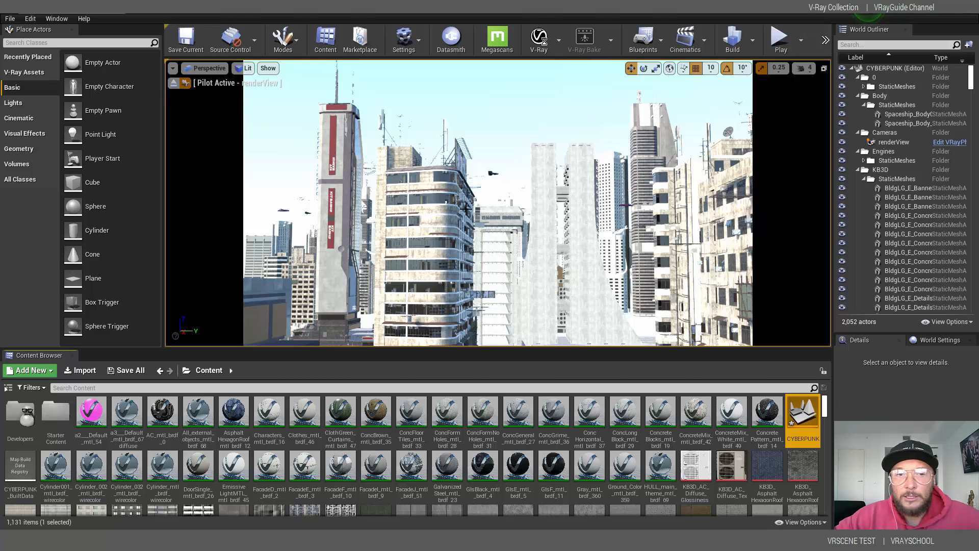
pyautogui.moveTo(524, 164)
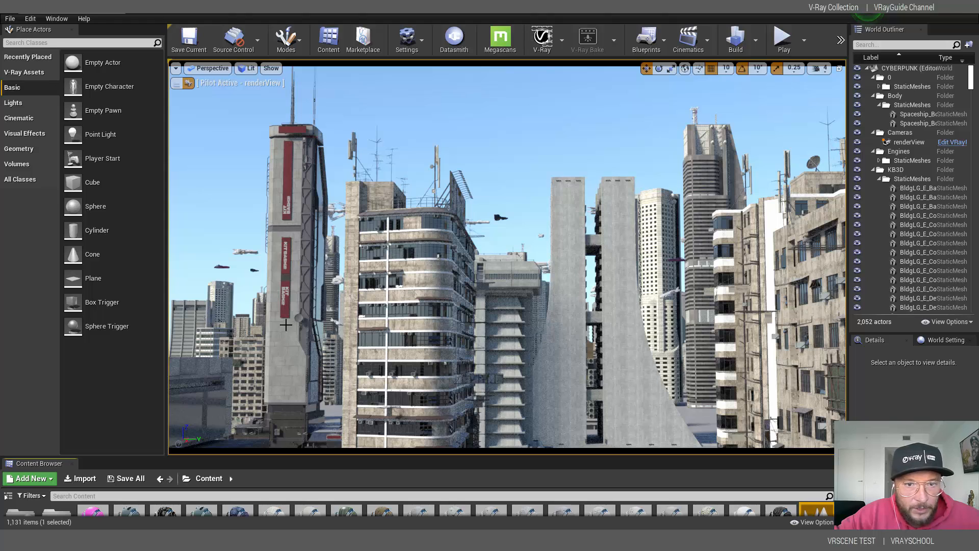
pyautogui.moveTo(334, 404)
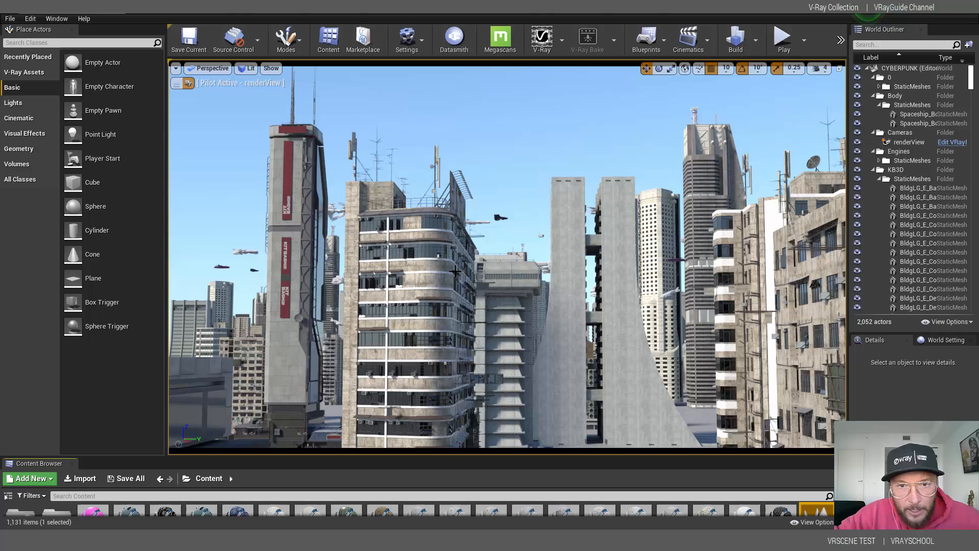
pyautogui.moveTo(450, 256)
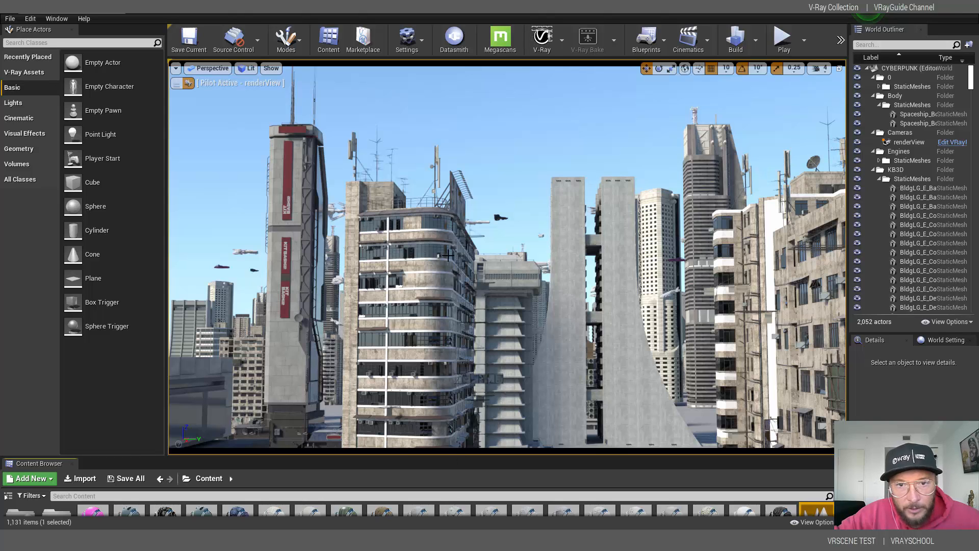
pyautogui.moveTo(475, 361)
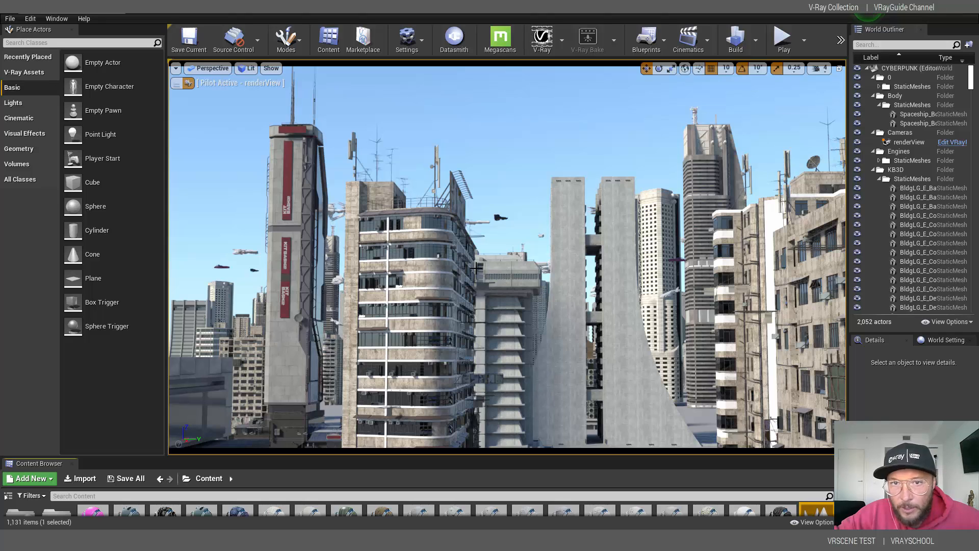
pyautogui.moveTo(524, 294)
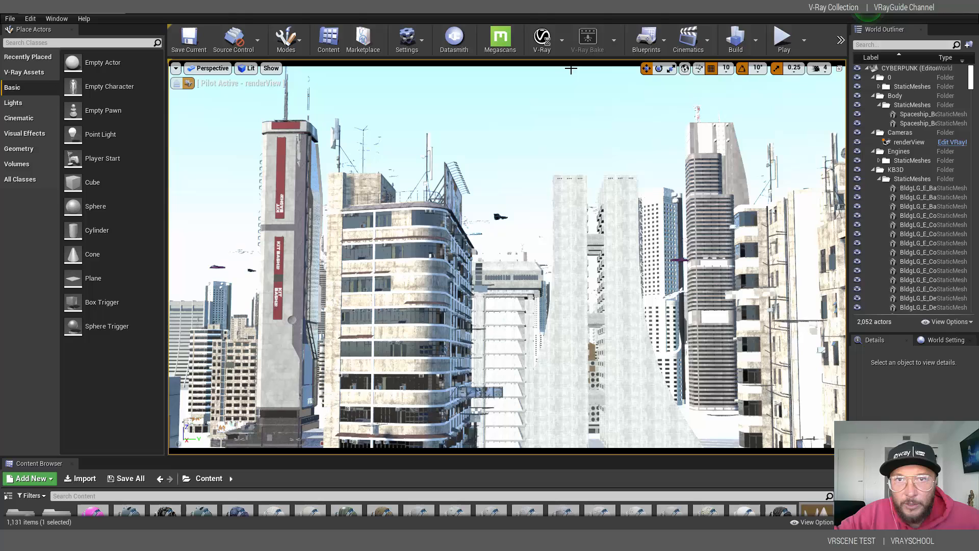
pyautogui.moveTo(179, 83)
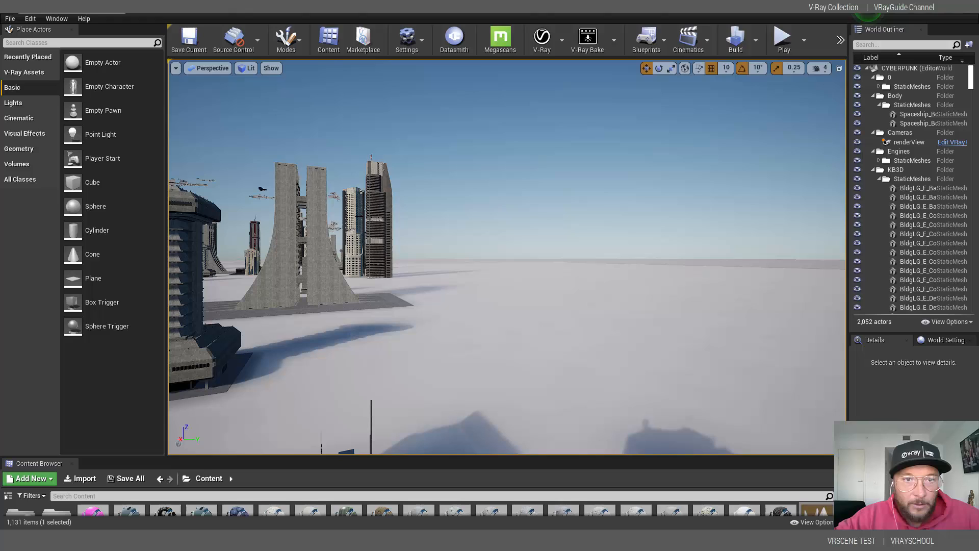
# Step: Keep the Perspective camera and switch the viewport to Lighting Only shading
pyautogui.click(211, 67)
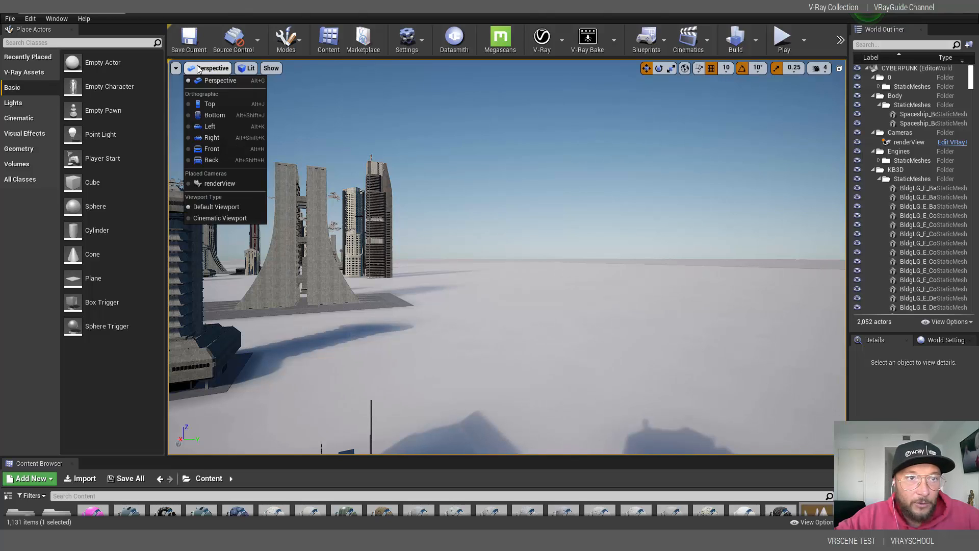
pyautogui.click(219, 183)
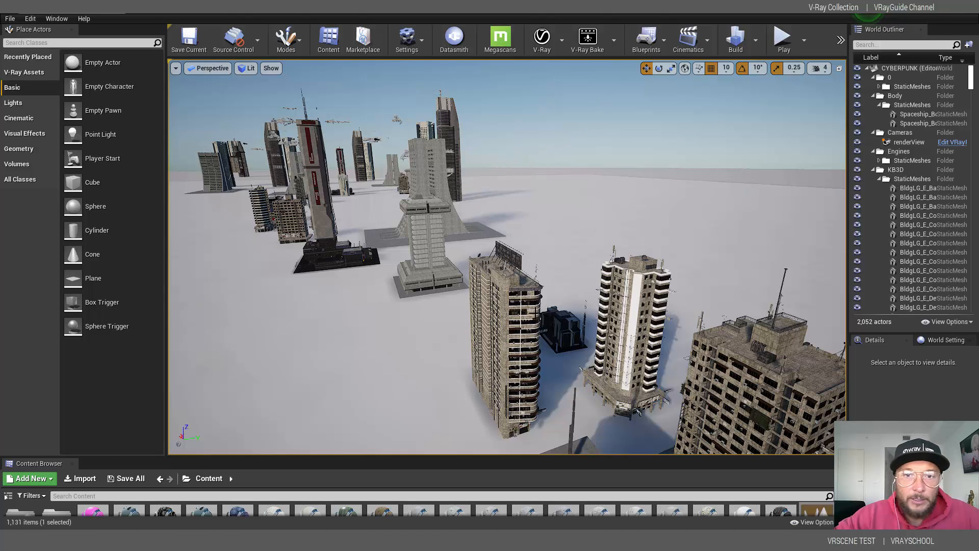
pyautogui.click(249, 68)
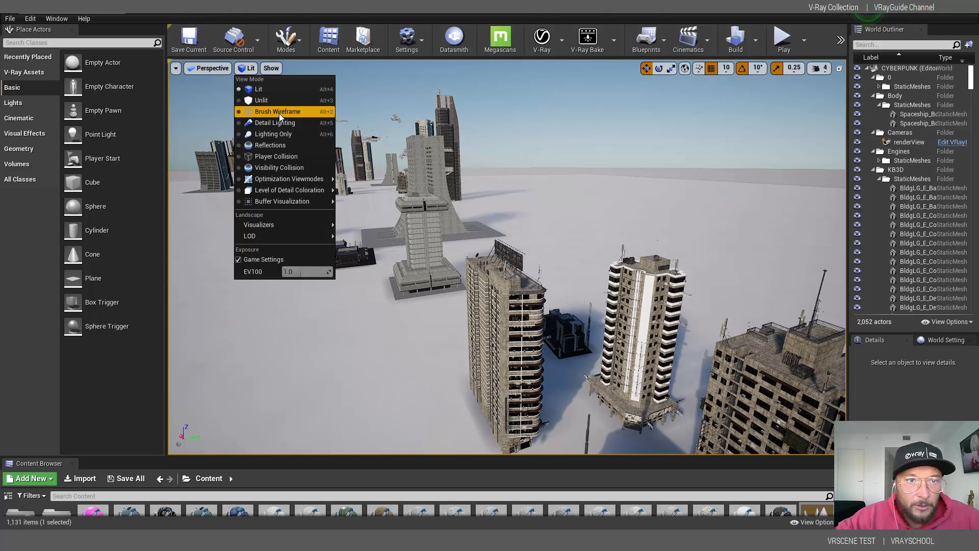
pyautogui.moveTo(273, 133)
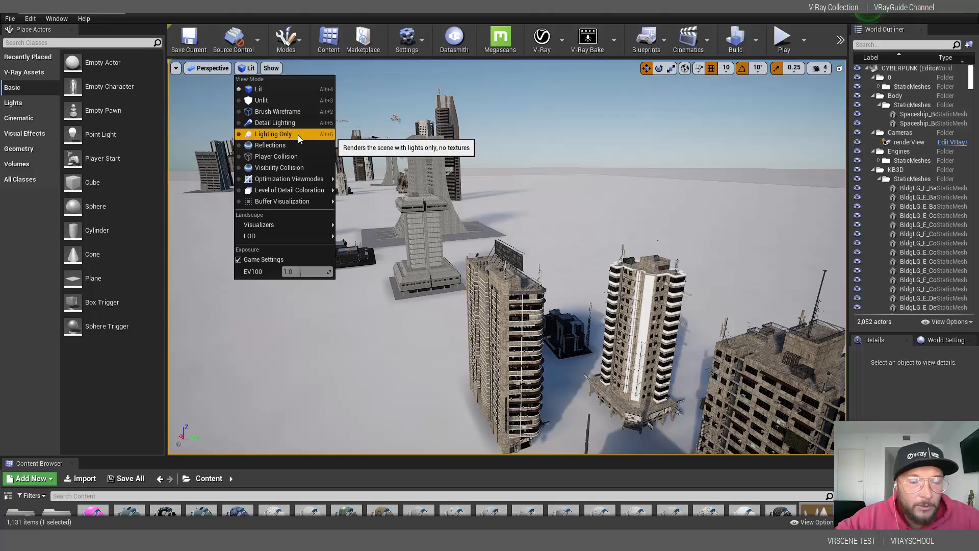
pyautogui.click(272, 133)
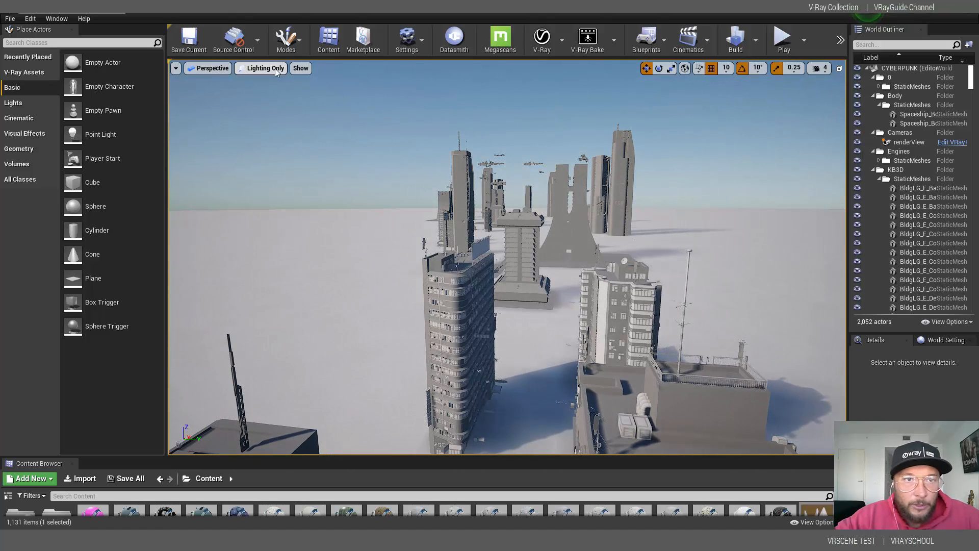
# Step: Visualize Lightmap Density, then return the viewport to Lit shading
pyautogui.click(264, 68)
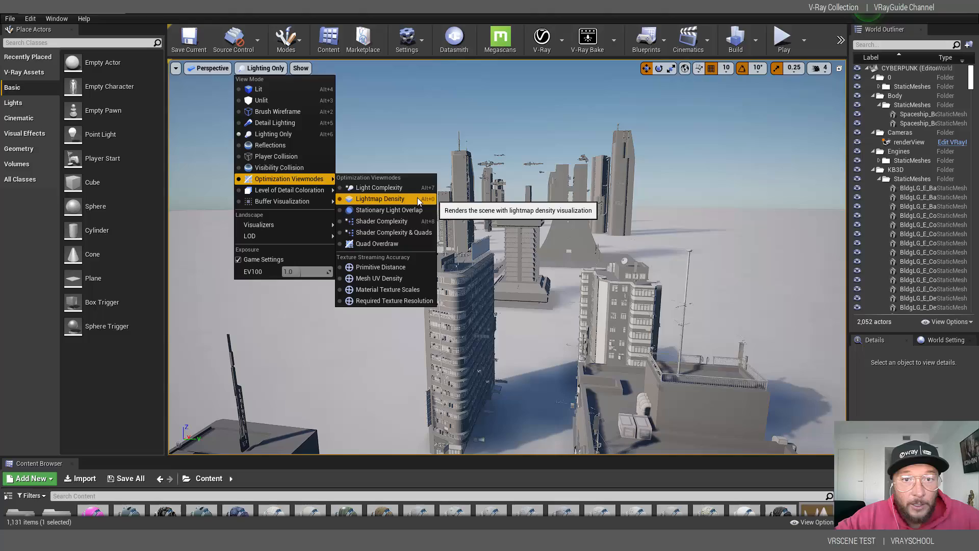
pyautogui.click(379, 198)
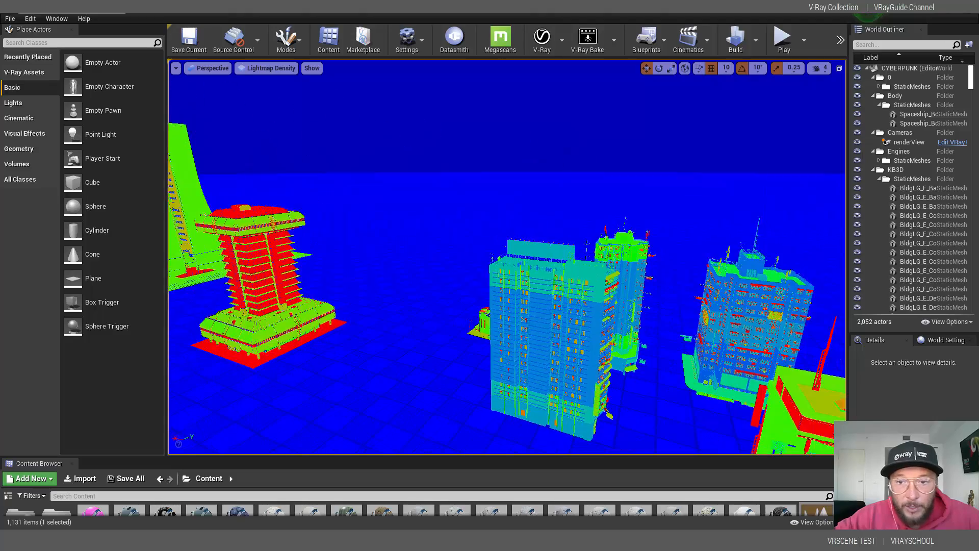
pyautogui.click(269, 68)
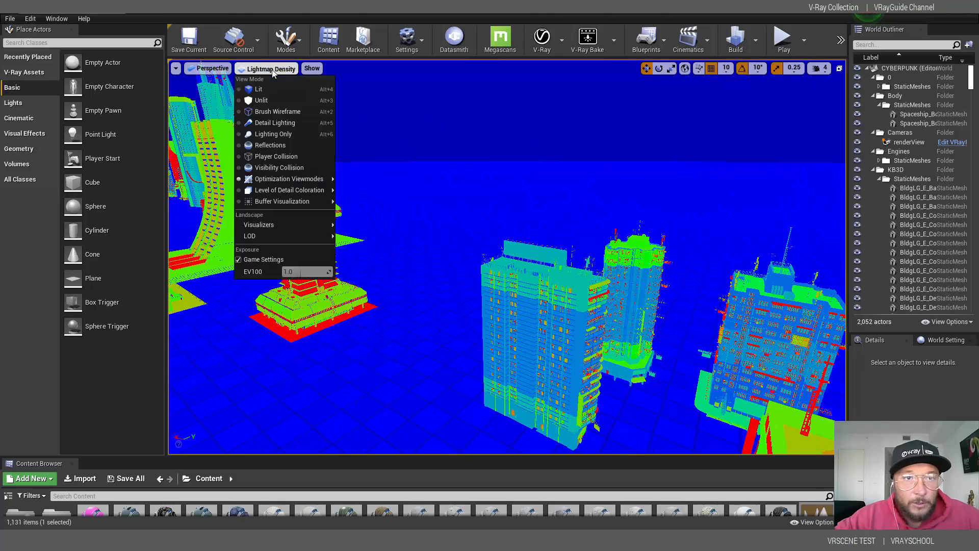
pyautogui.click(259, 88)
pyautogui.write('m')
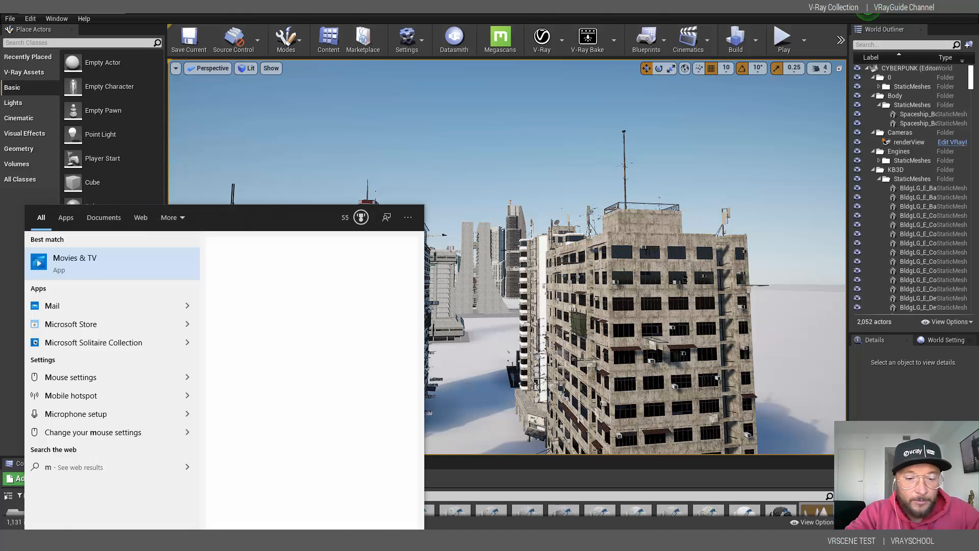
# Step: Launch Maya, dismiss the V-Ray warning and What's New notice, and open VRayScene Manager
pyautogui.write('aya')
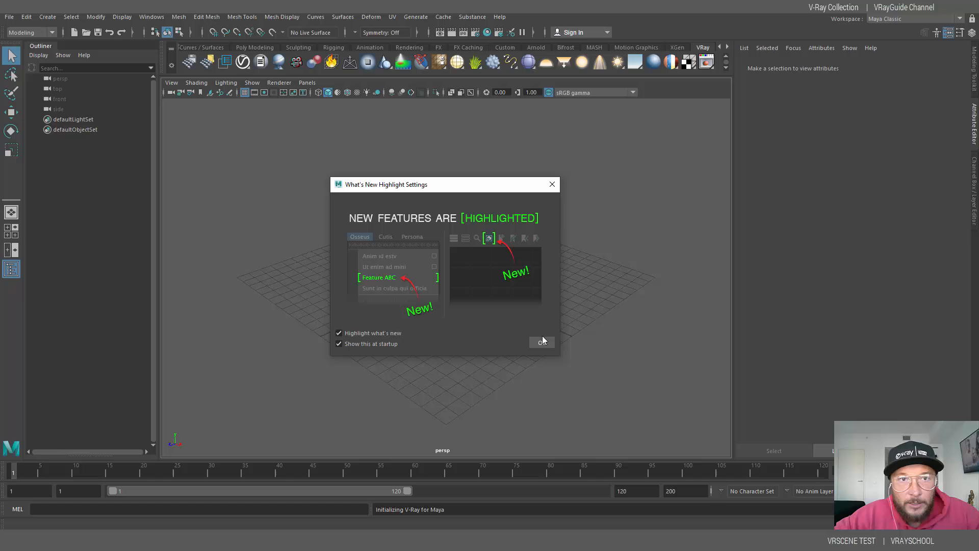
pyautogui.moveTo(542, 348)
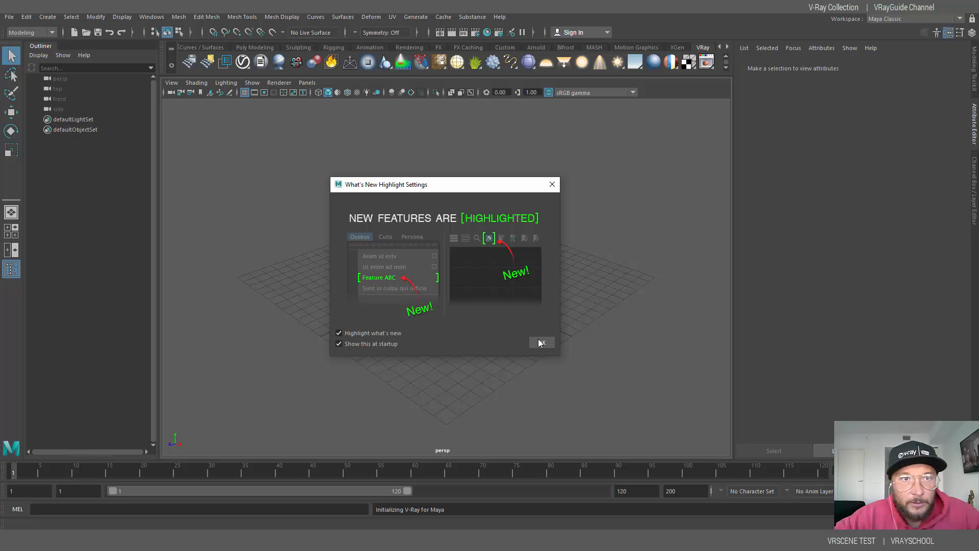
pyautogui.moveTo(555, 186)
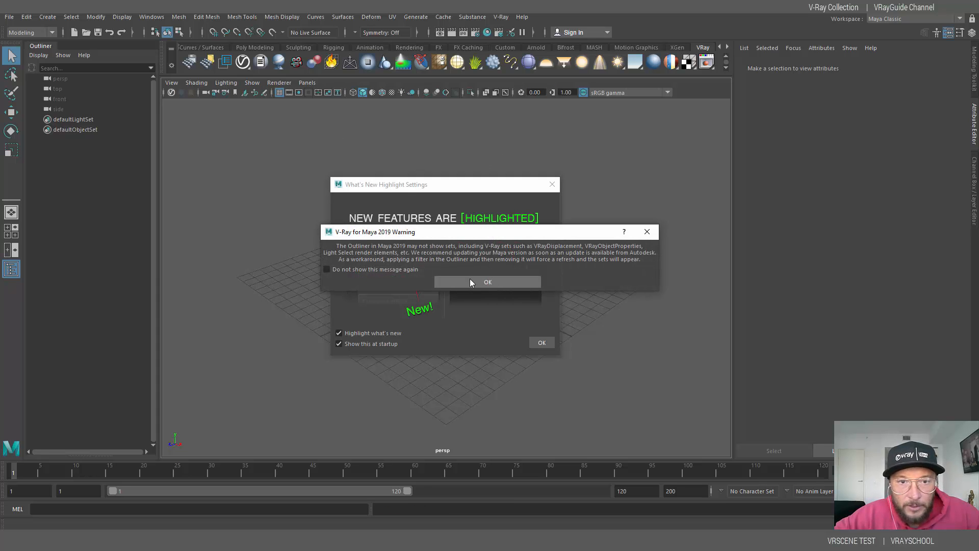
pyautogui.click(487, 282)
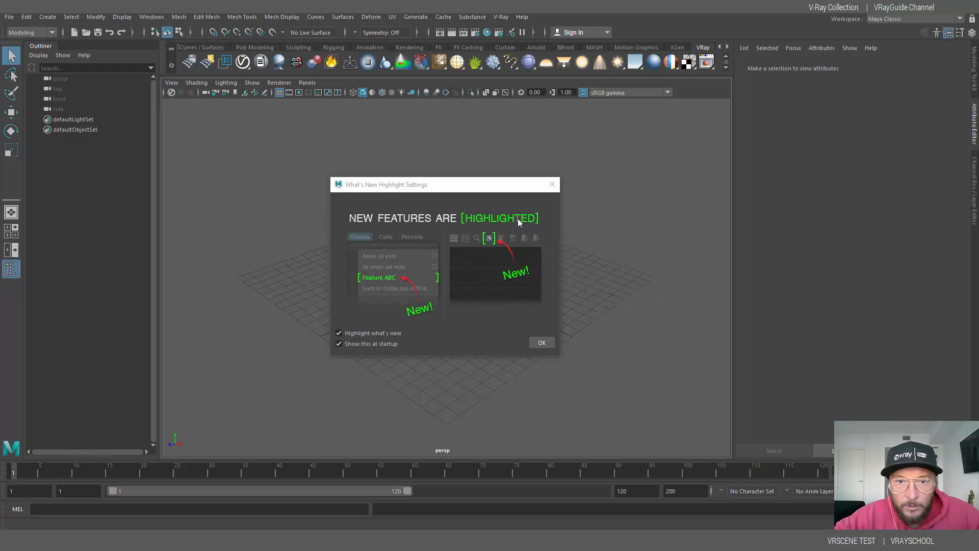
pyautogui.moveTo(541, 201)
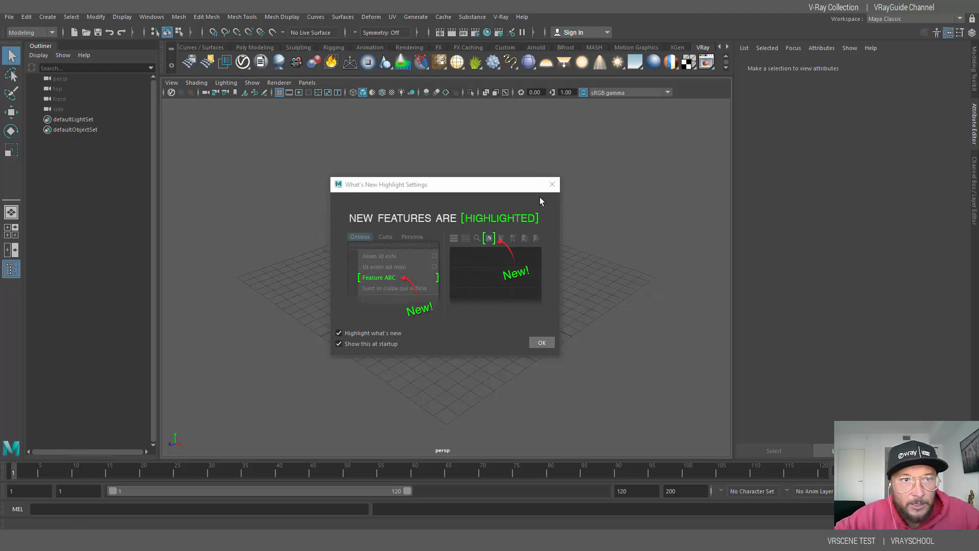
pyautogui.click(542, 343)
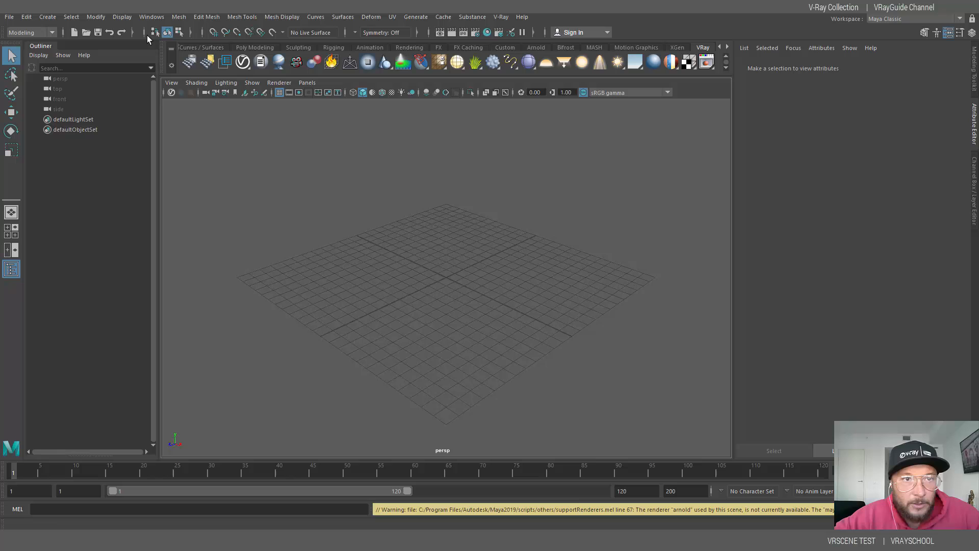
pyautogui.click(225, 61)
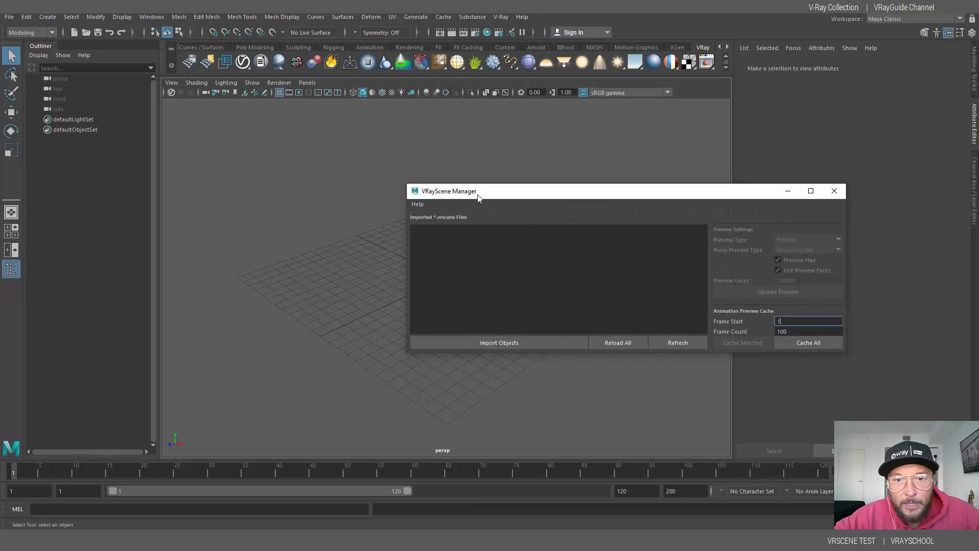
# Step: Import Kitbash3d_CyberPunk_Test_End1.vrscene from the Desktop and show the node's attributes
pyautogui.click(498, 342)
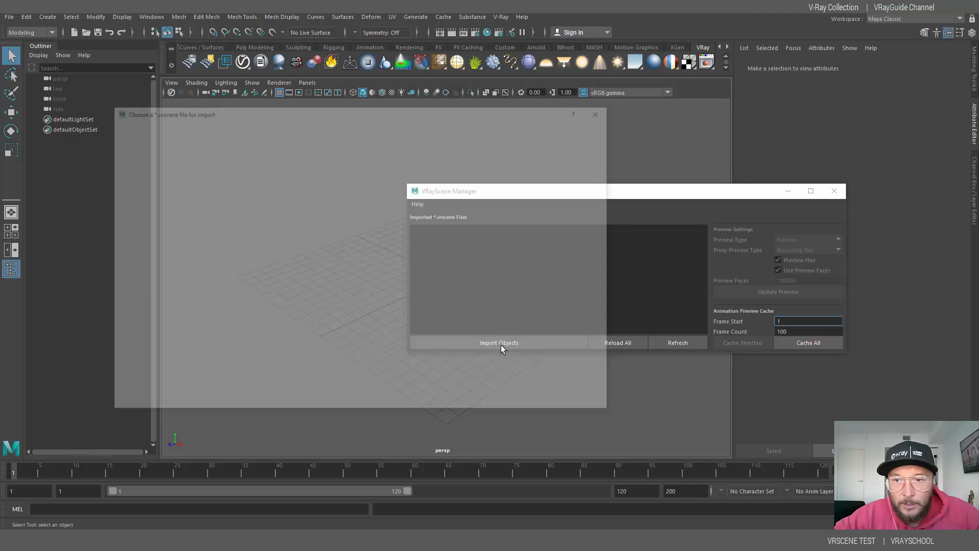
pyautogui.click(498, 342)
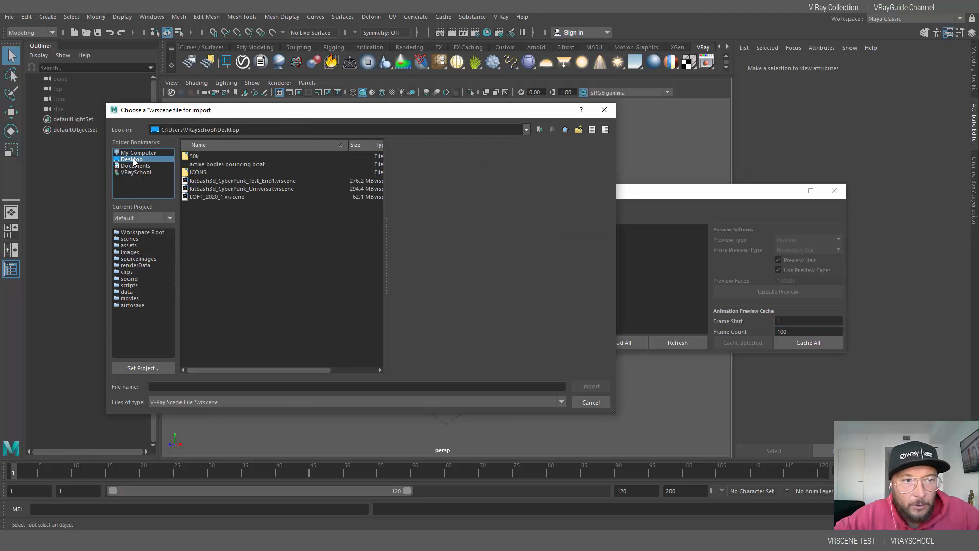
pyautogui.click(242, 181)
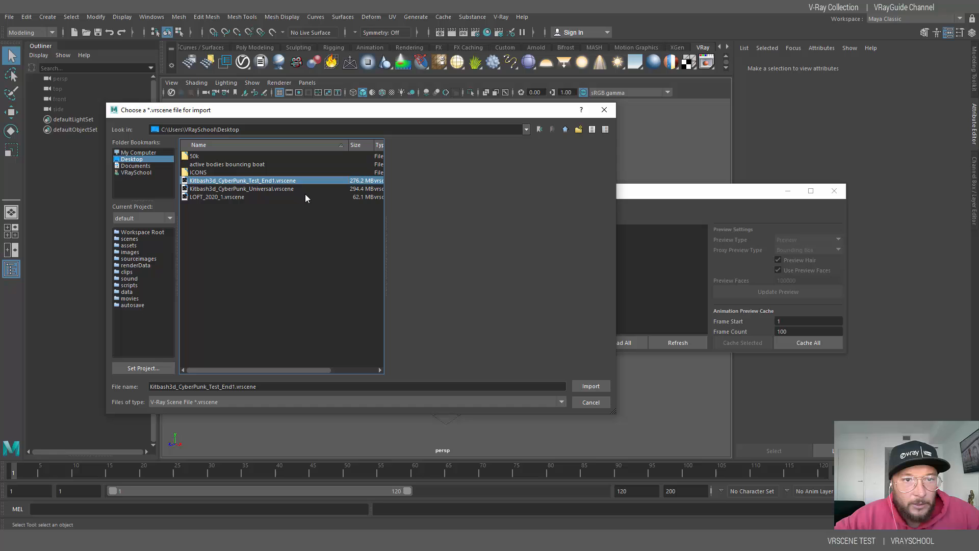
pyautogui.moveTo(272, 189)
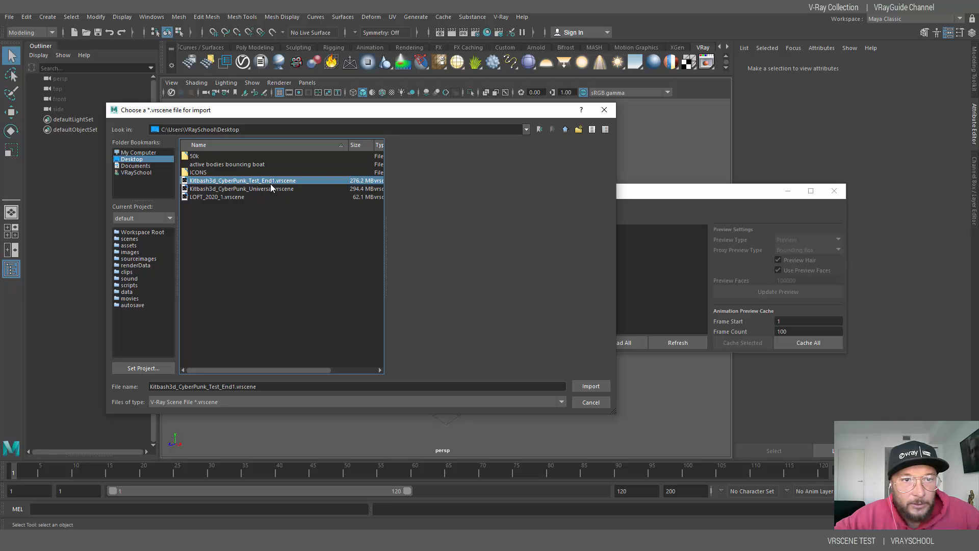
pyautogui.moveTo(611, 398)
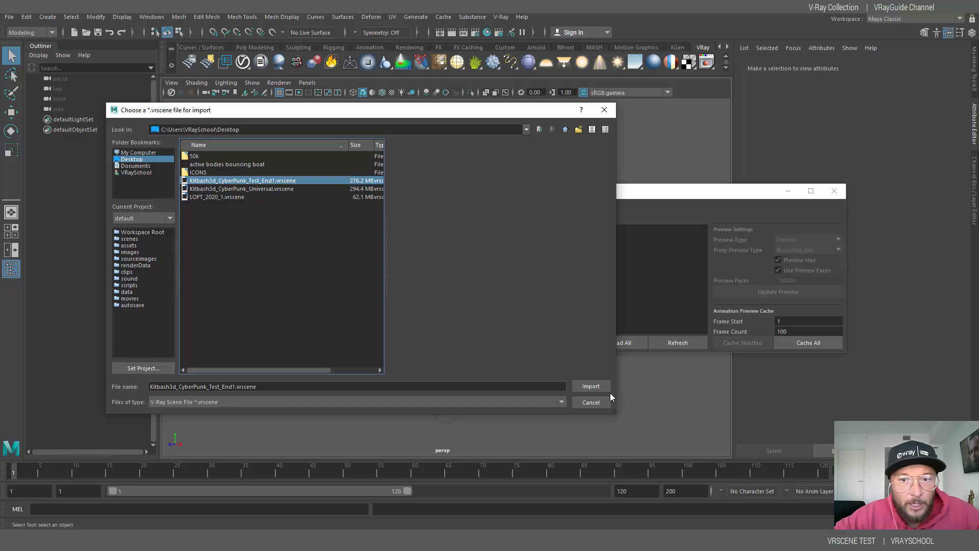
pyautogui.click(590, 385)
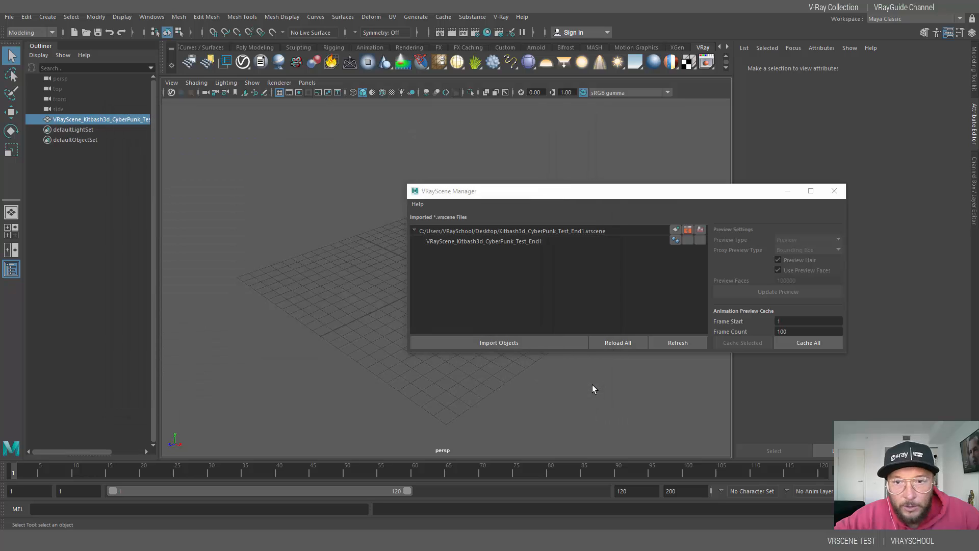
pyautogui.click(808, 342)
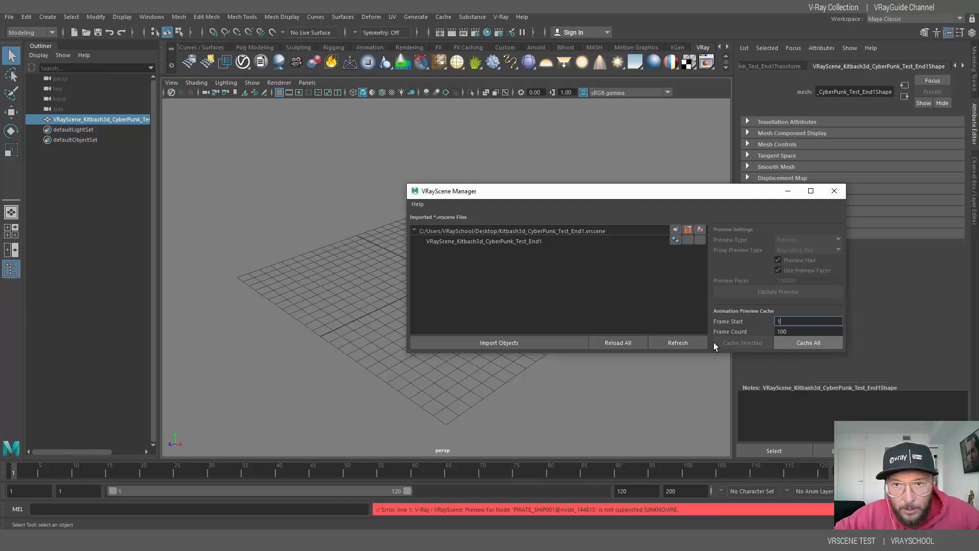
pyautogui.moveTo(678, 282)
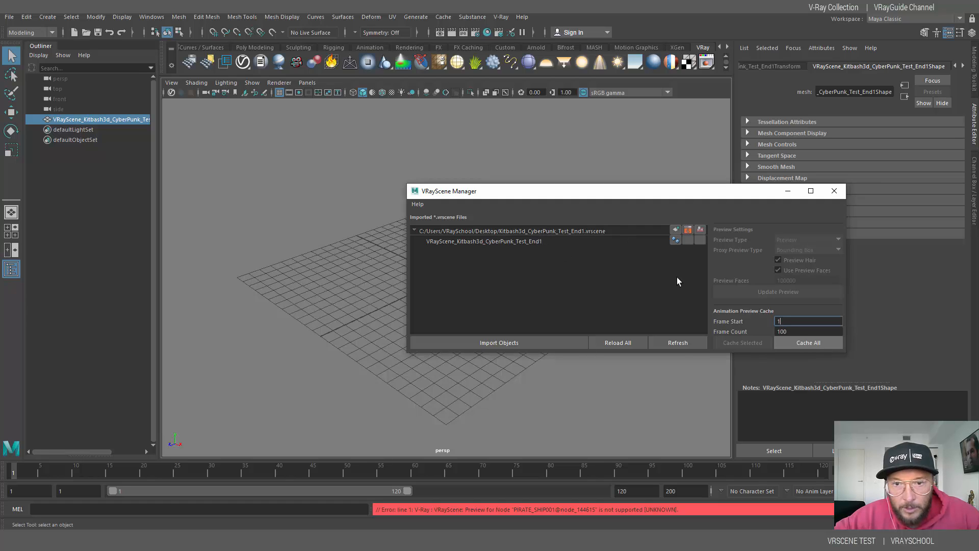
pyautogui.moveTo(319, 197)
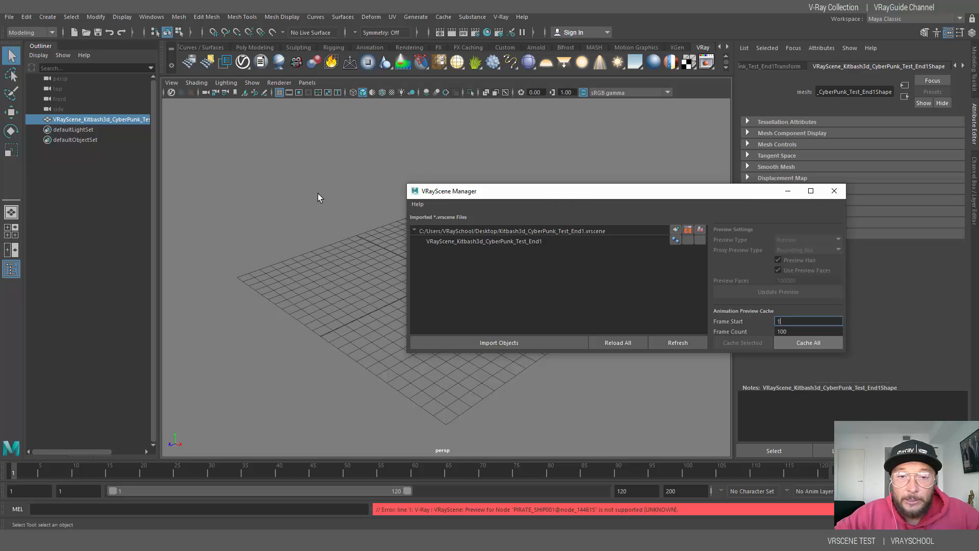
pyautogui.moveTo(801, 242)
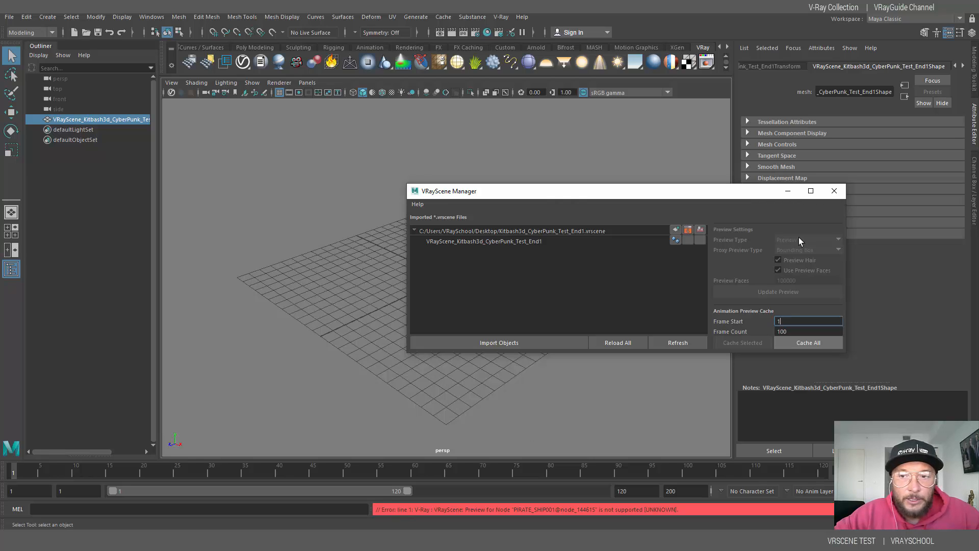
pyautogui.moveTo(778, 198)
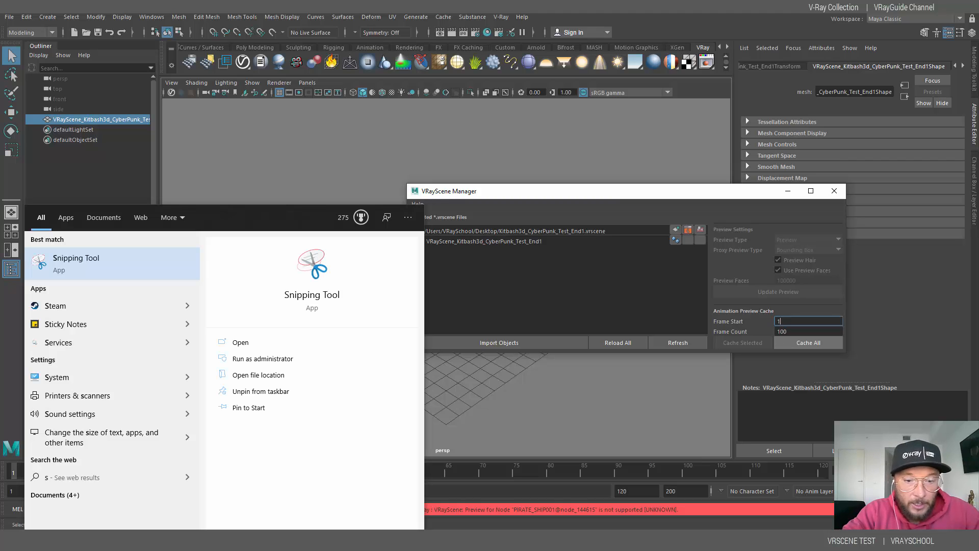
# Step: Launch SketchUp with a default model and open the File menu
pyautogui.write('k')
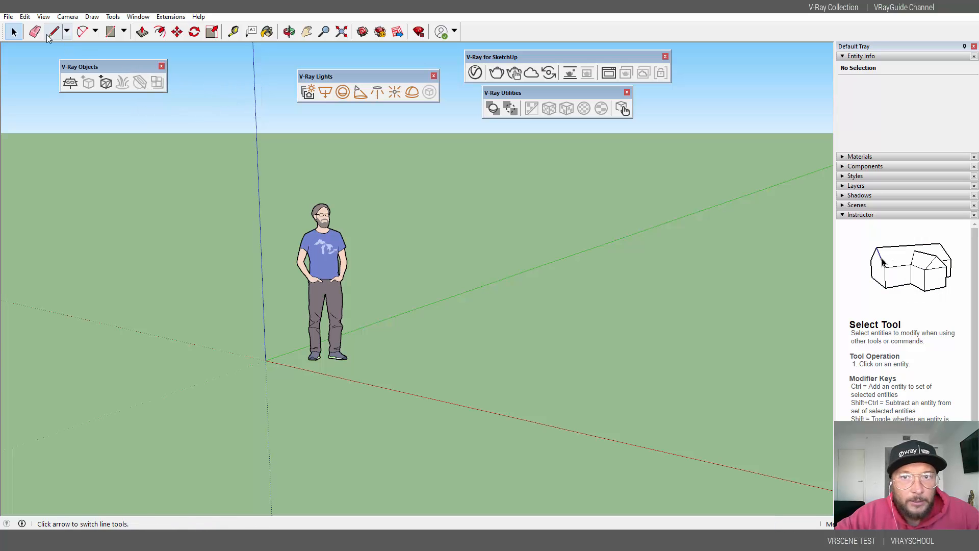
pyautogui.click(8, 17)
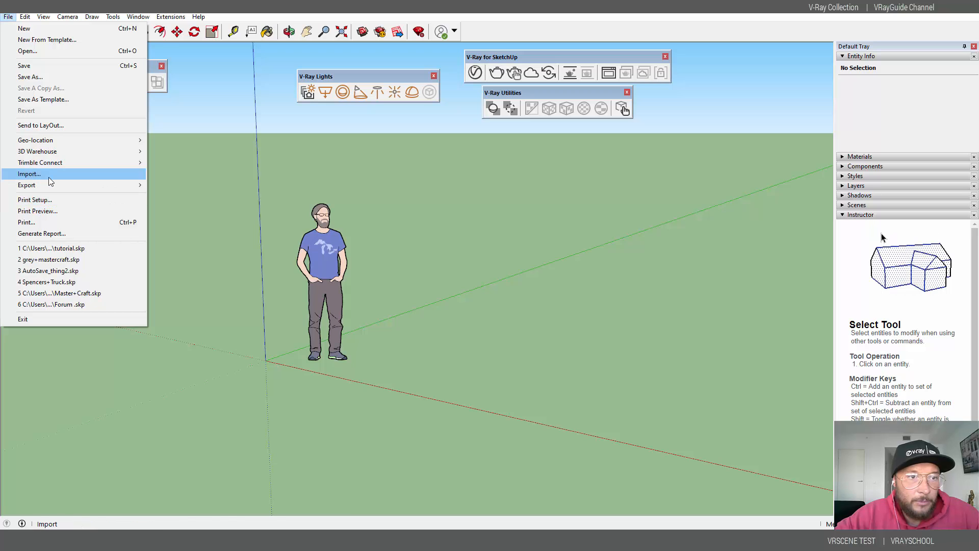
# Step: Import a .vrscene into SketchUp, and import LOFT_2020_1.vrscene into Maya
pyautogui.click(29, 174)
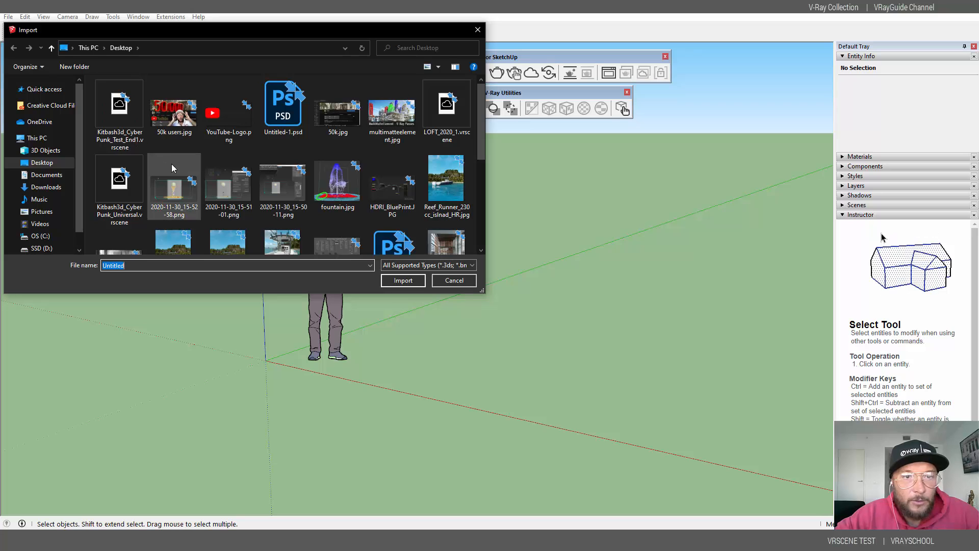
pyautogui.moveTo(228, 184)
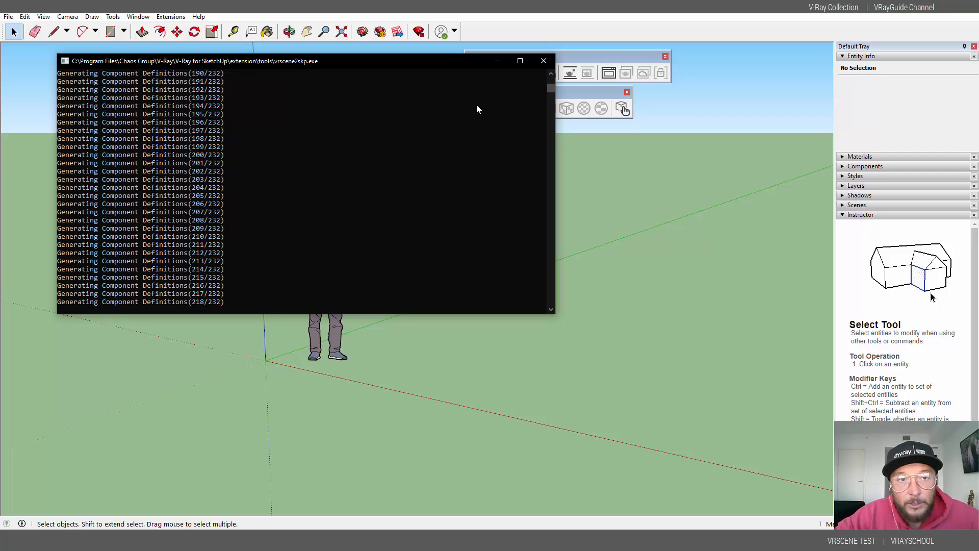
pyautogui.moveTo(598, 262)
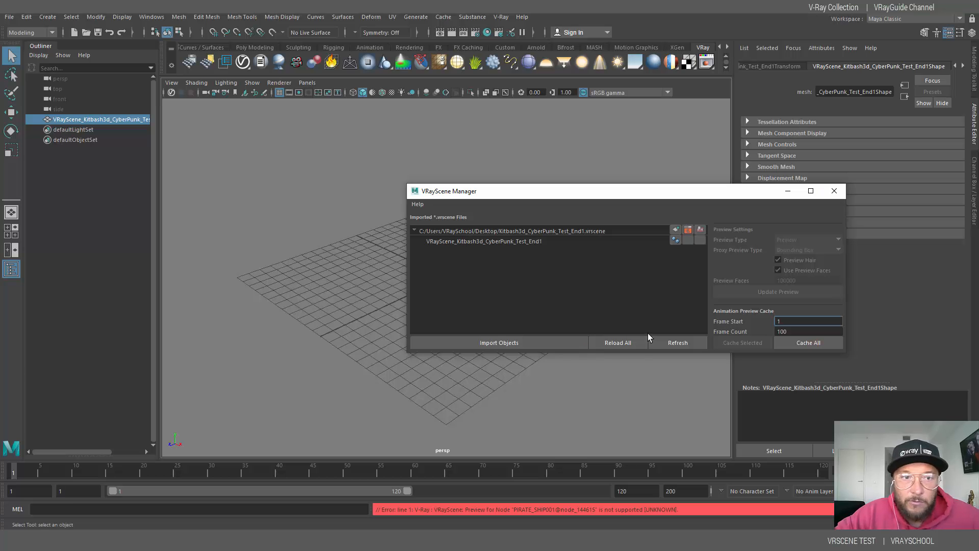
pyautogui.moveTo(511, 244)
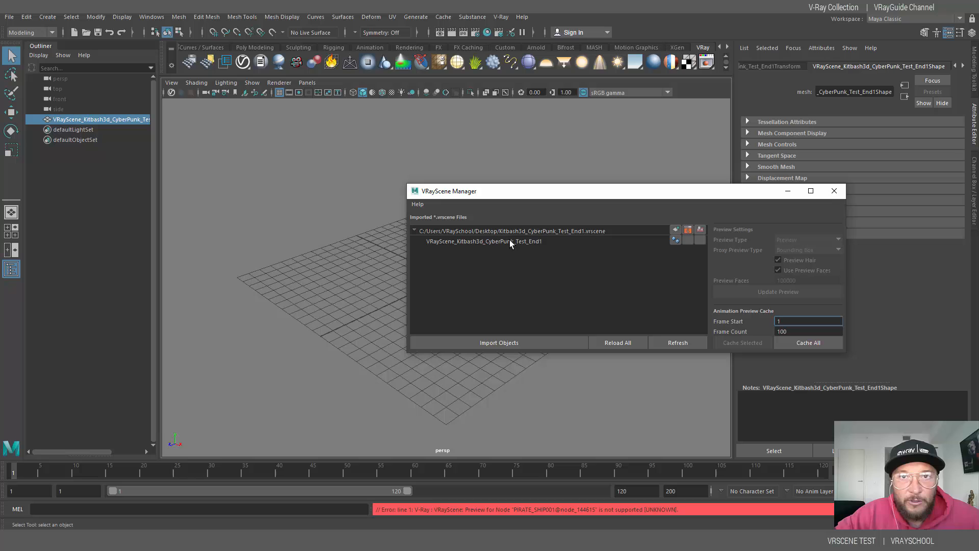
pyautogui.click(498, 342)
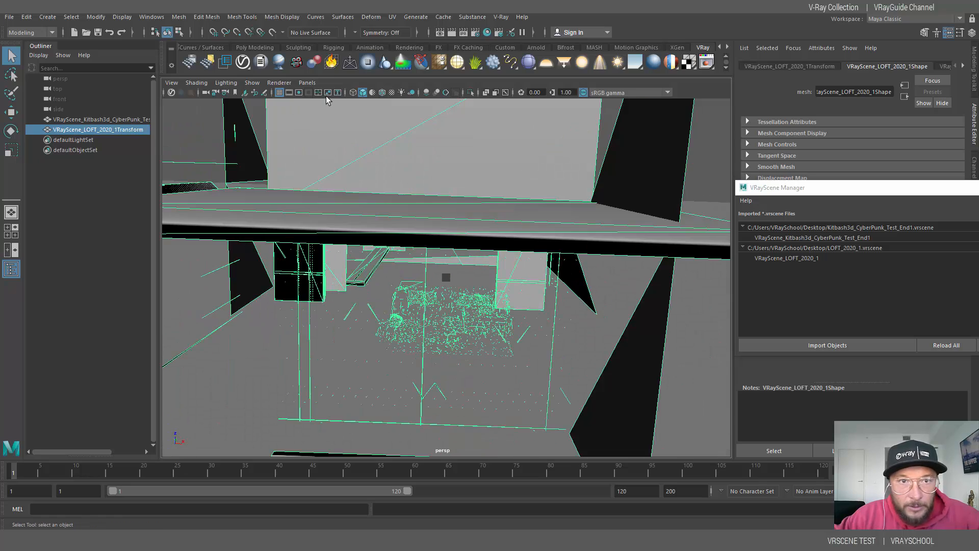
# Step: View the imported loft interior with brick walls, teal sofa and round wooden tables
pyautogui.click(306, 82)
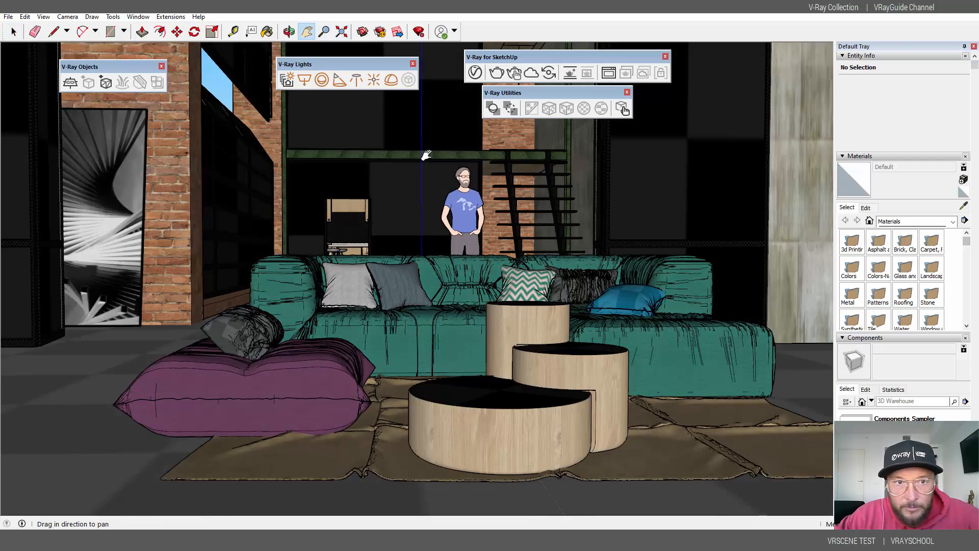
# Step: Open the V-Ray Asset Editor from SketchUp's extension menus
pyautogui.click(138, 16)
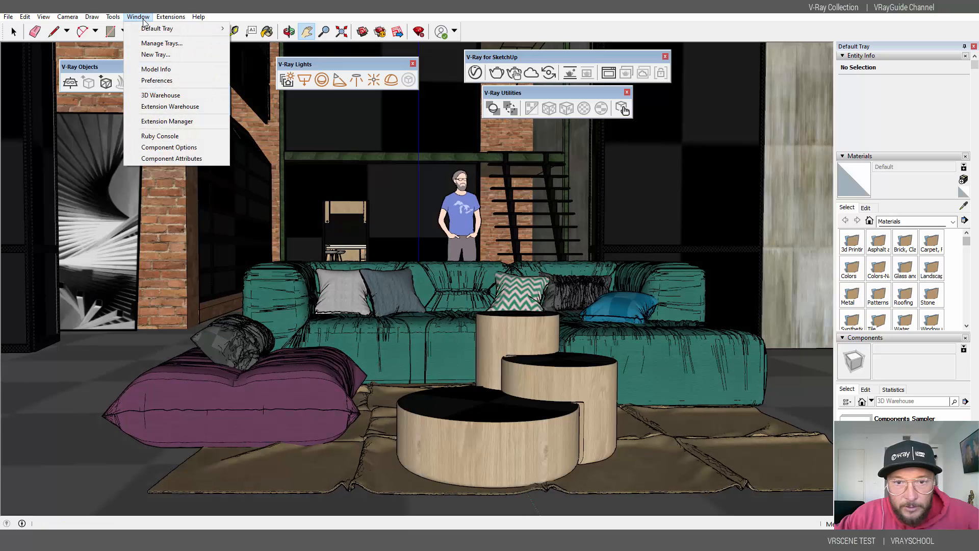
pyautogui.click(171, 17)
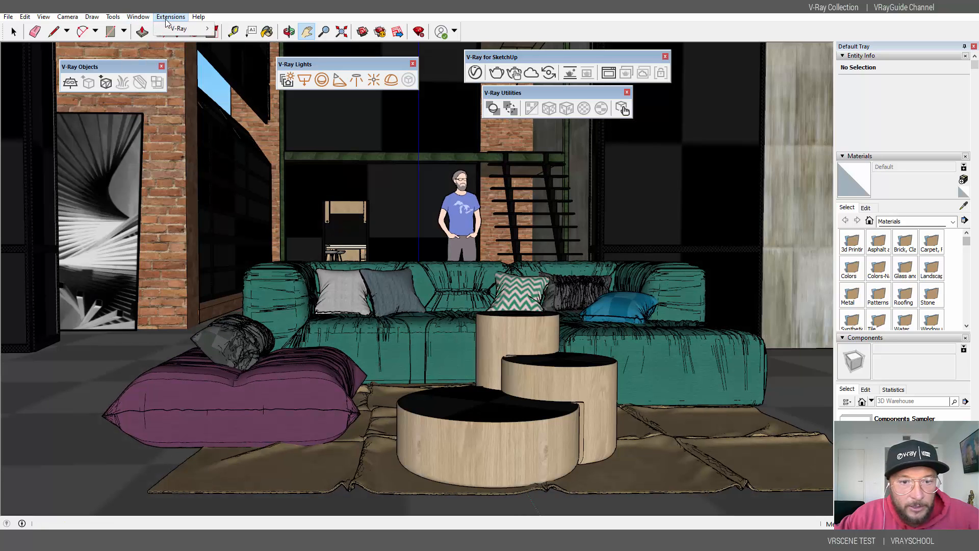
pyautogui.click(179, 28)
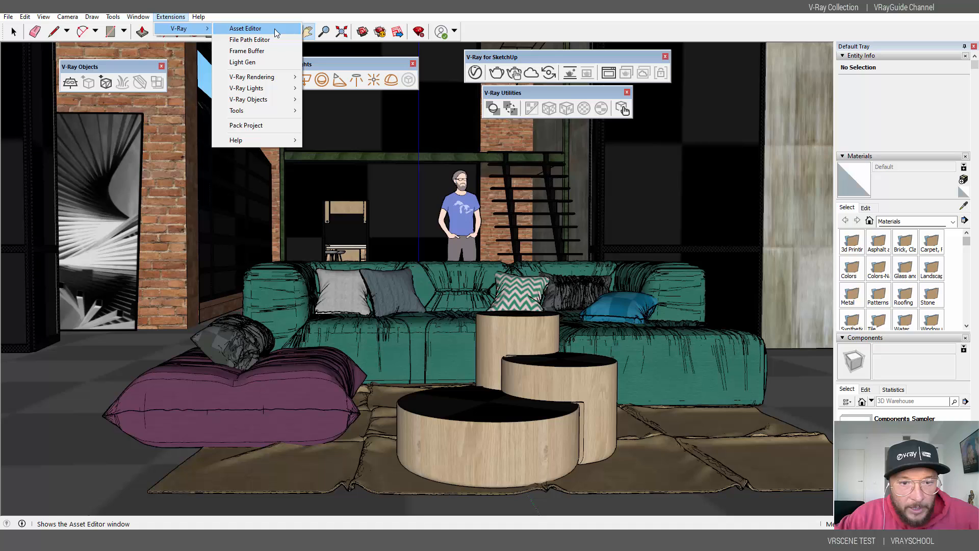
pyautogui.click(245, 28)
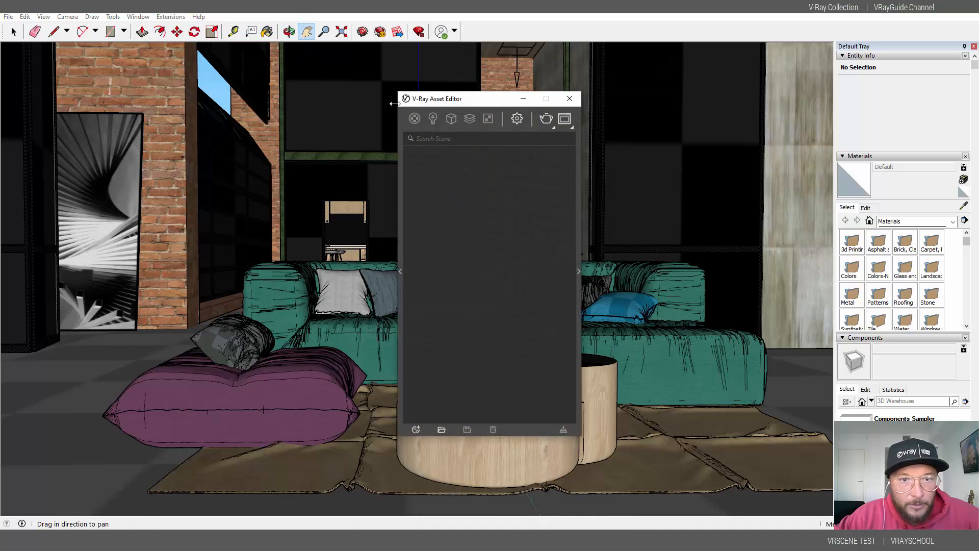
# Step: Select T_GLASS_standard_mtl_1 in Materials and expand its refraction settings
pyautogui.click(415, 119)
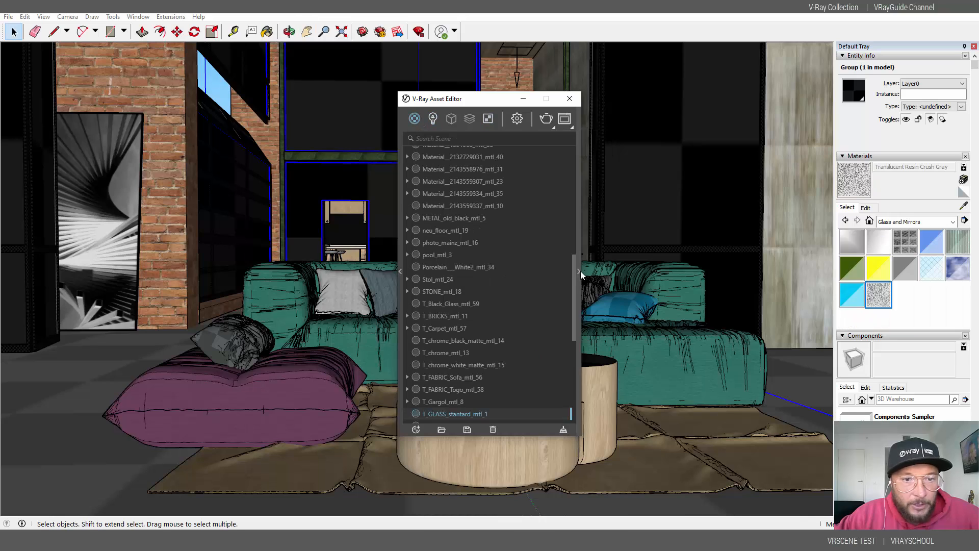
pyautogui.click(453, 414)
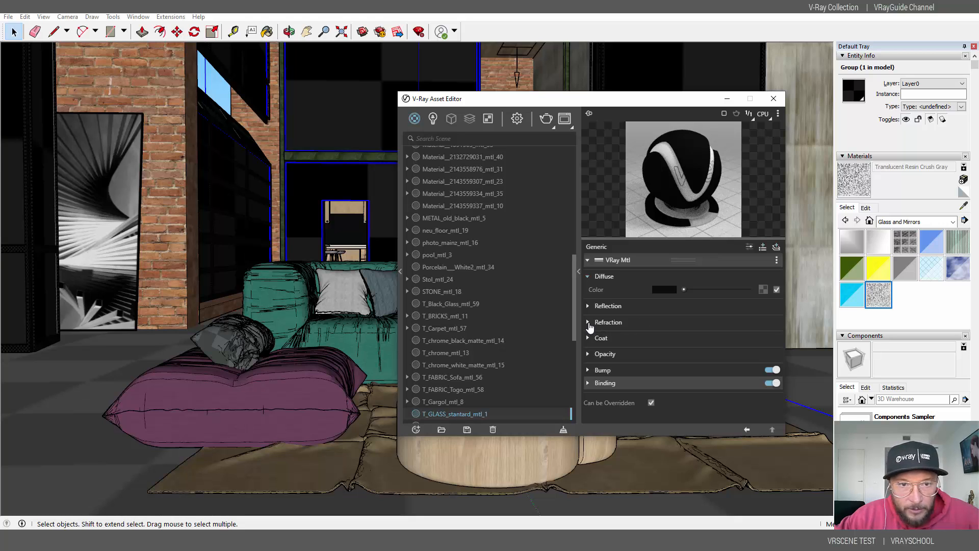
pyautogui.click(587, 322)
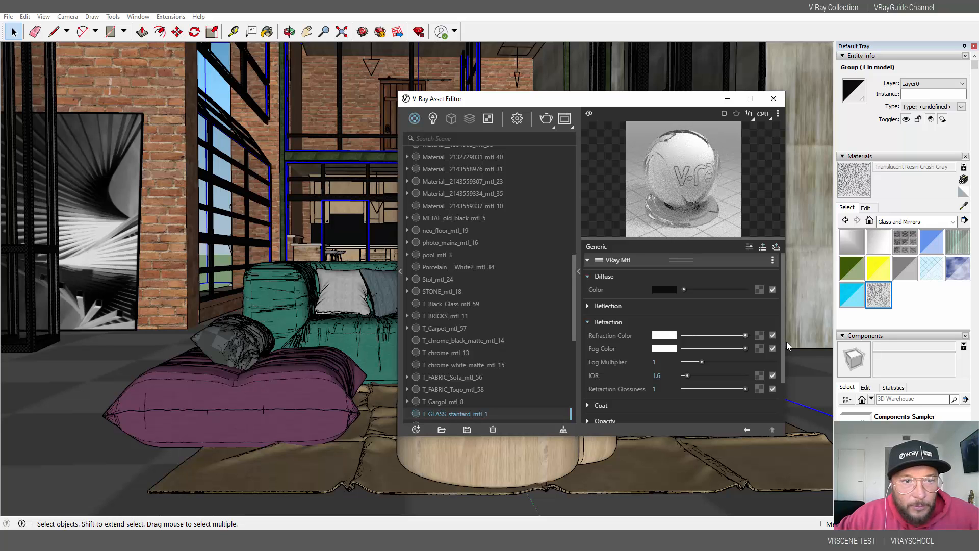
pyautogui.moveTo(546, 119)
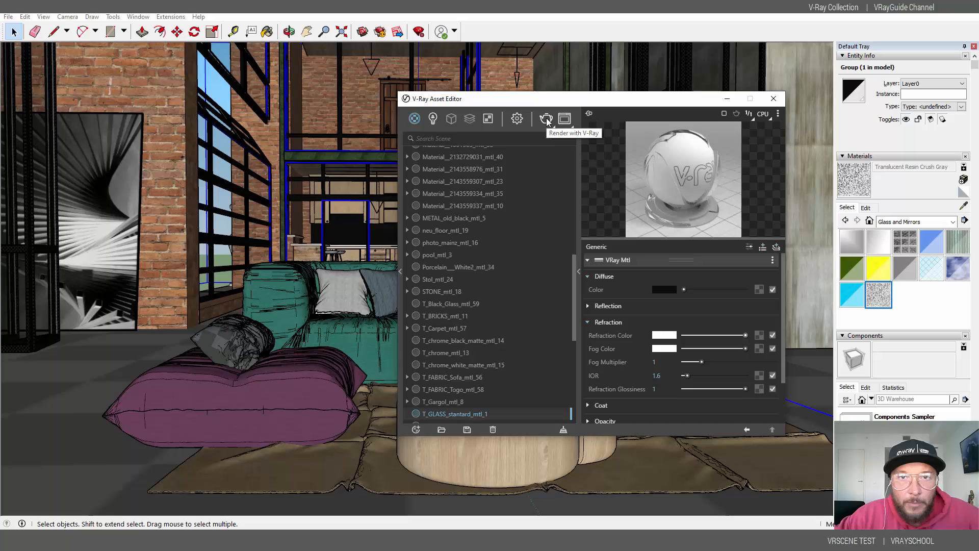
# Step: Render the loft with V-Ray, inspect Global Illumination and Camera settings, then re-render
pyautogui.click(545, 119)
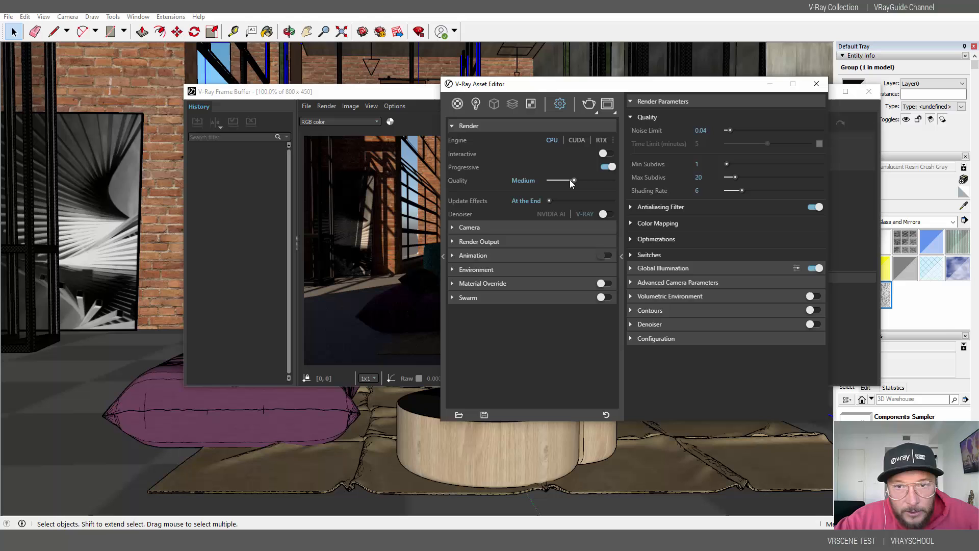
pyautogui.click(663, 268)
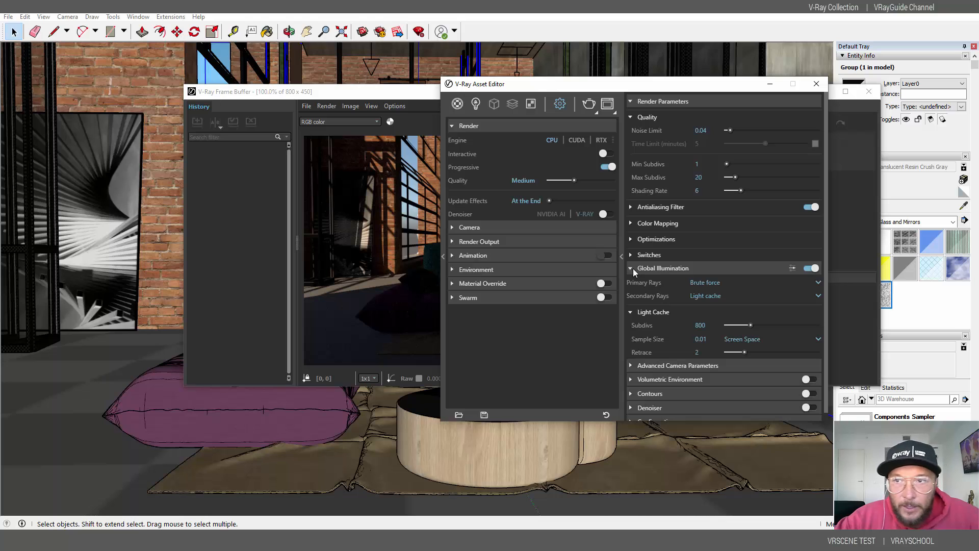
pyautogui.click(469, 227)
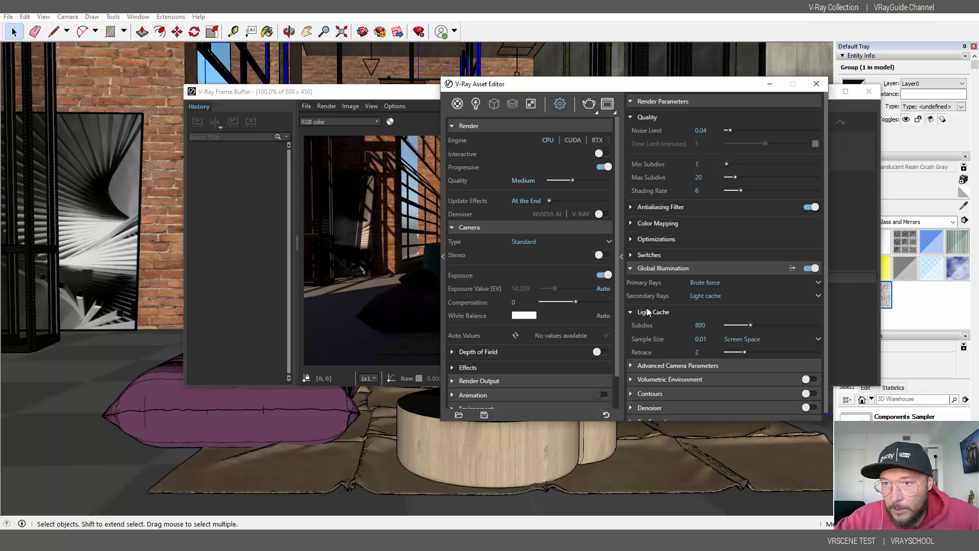
pyautogui.moveTo(588, 103)
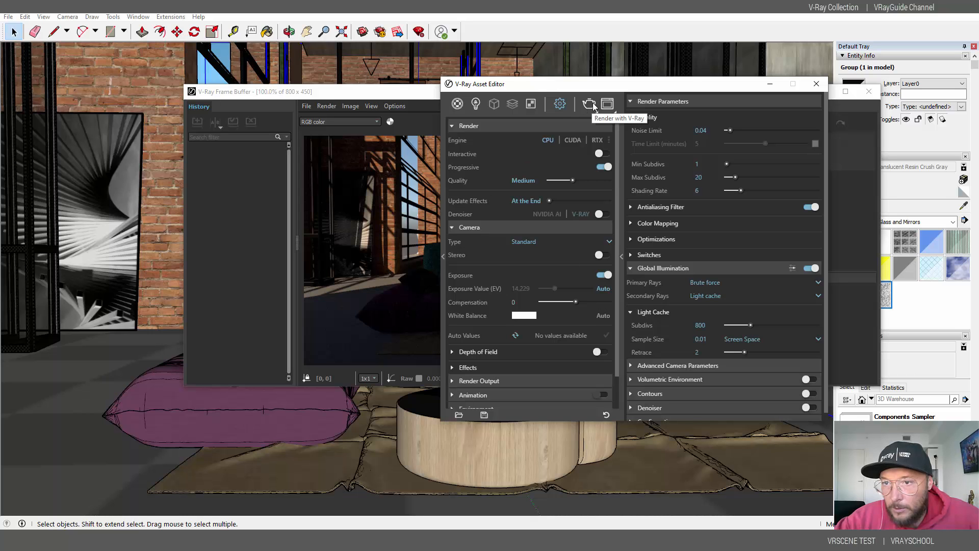
pyautogui.click(589, 103)
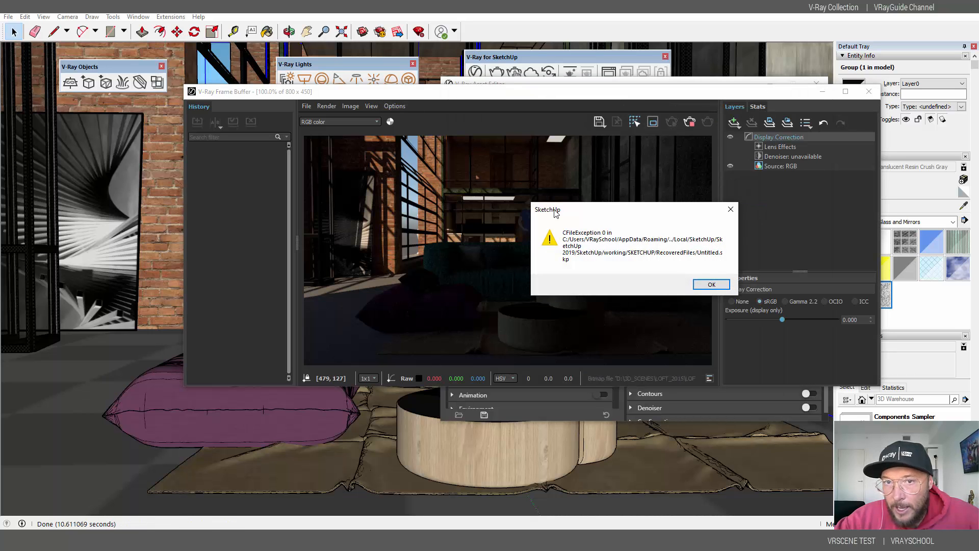
# Step: Dismiss the file exception warning over the finished render
pyautogui.click(711, 284)
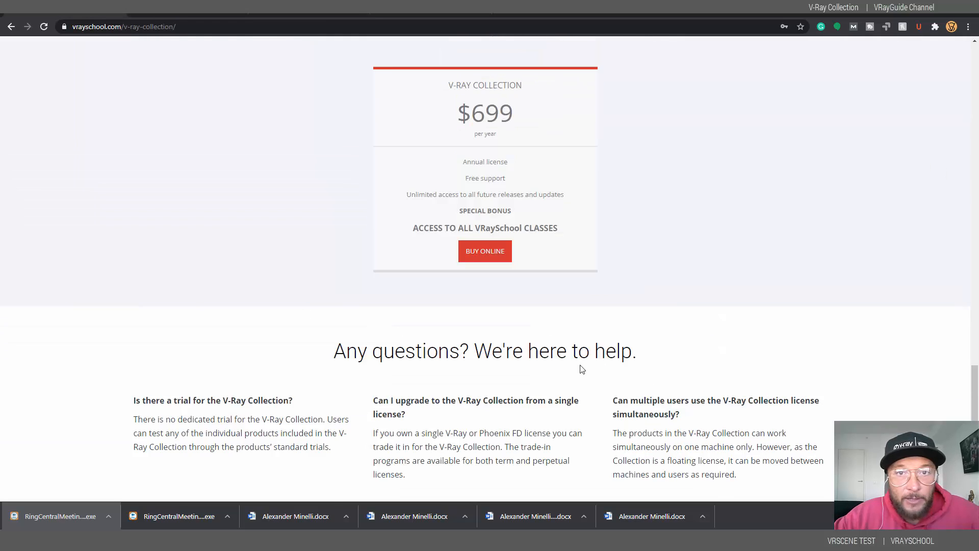
pyautogui.scroll(3)
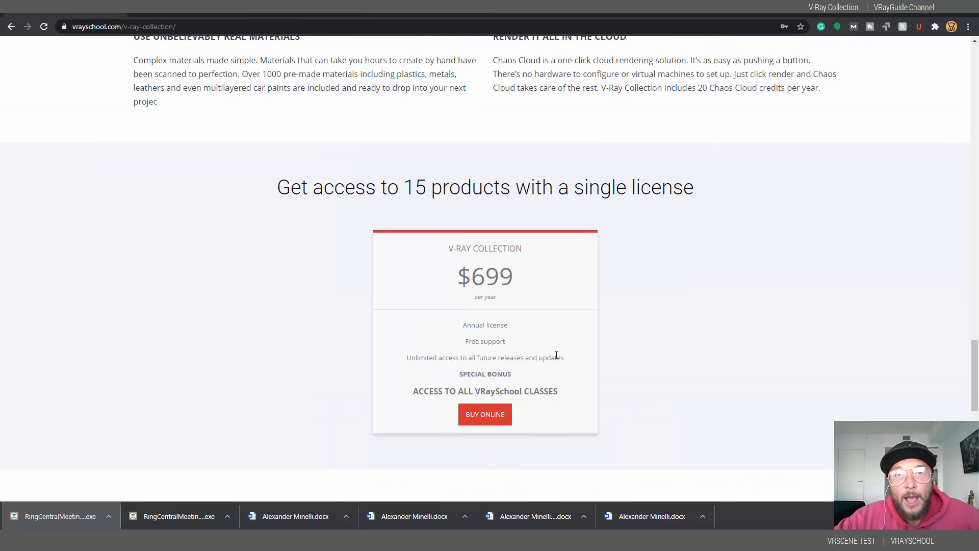
pyautogui.moveTo(568, 334)
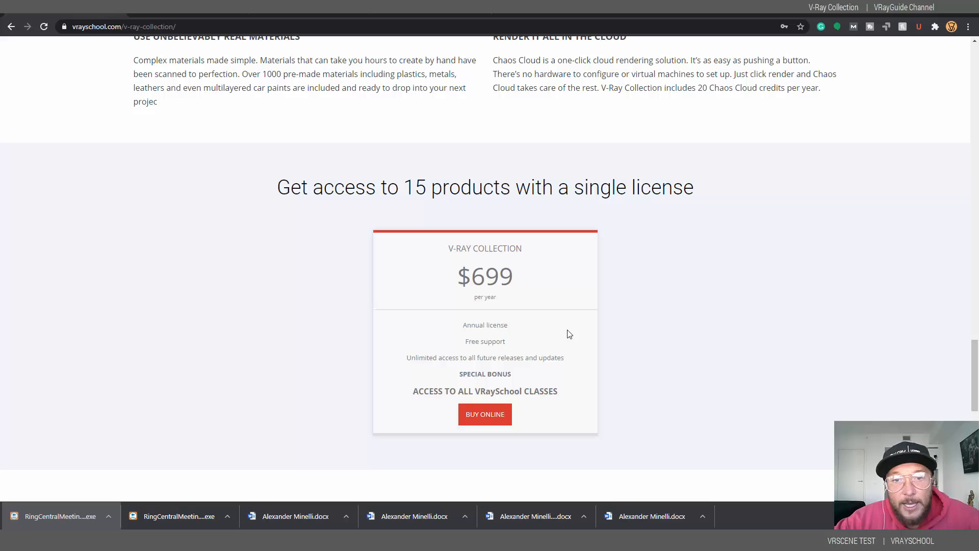
pyautogui.moveTo(423, 394)
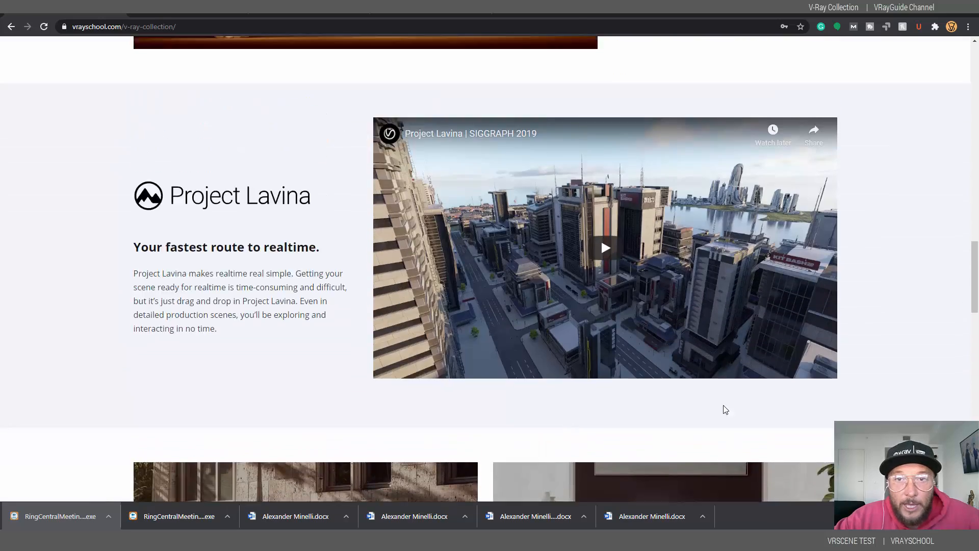
pyautogui.scroll(-3)
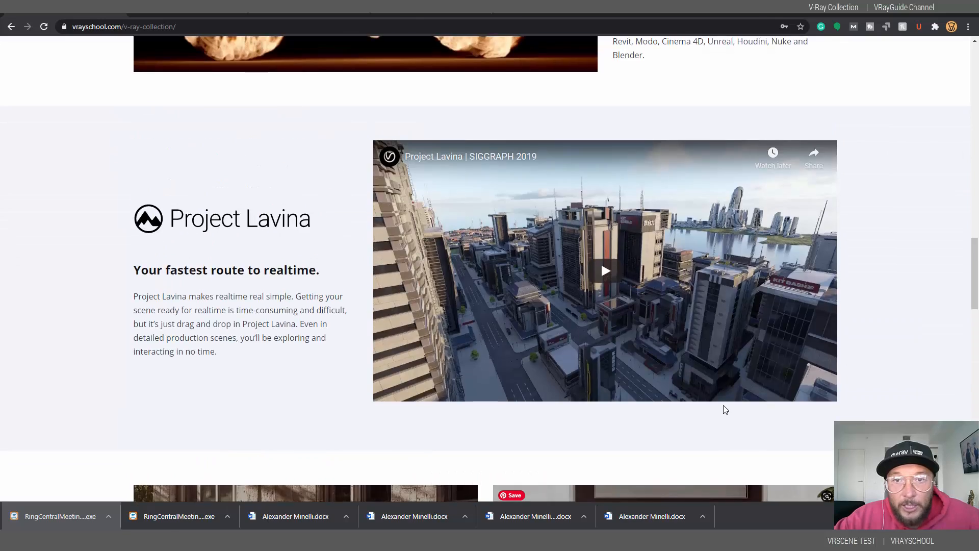
pyautogui.click(370, 80)
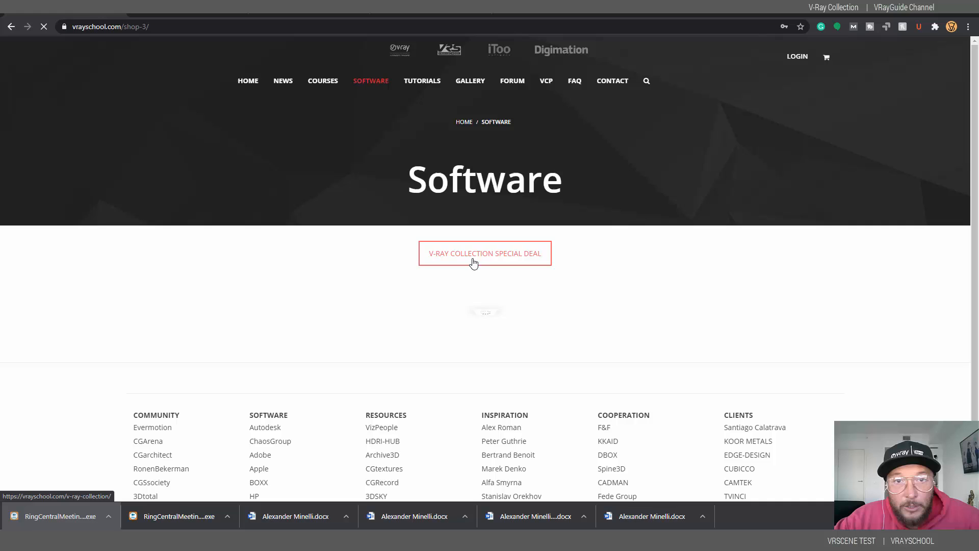
pyautogui.click(484, 253)
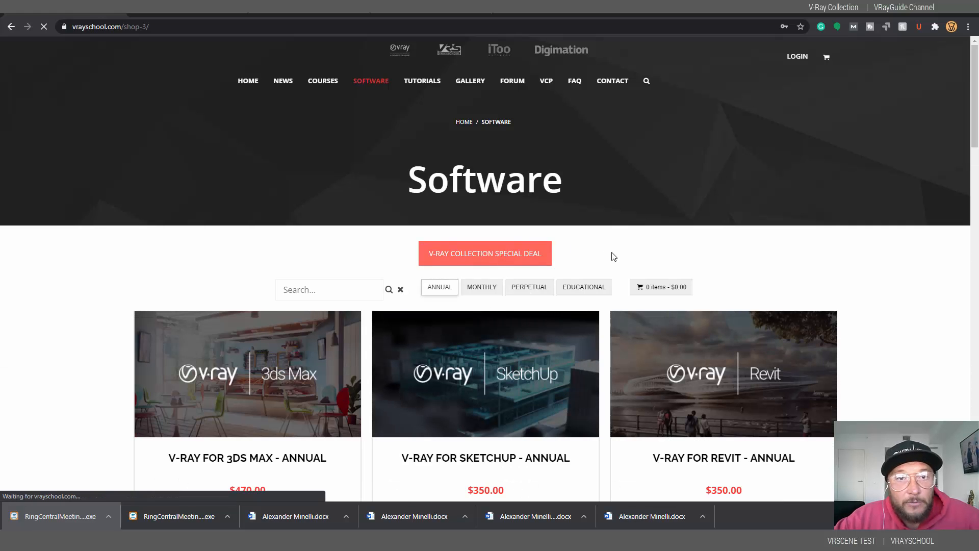
pyautogui.click(484, 253)
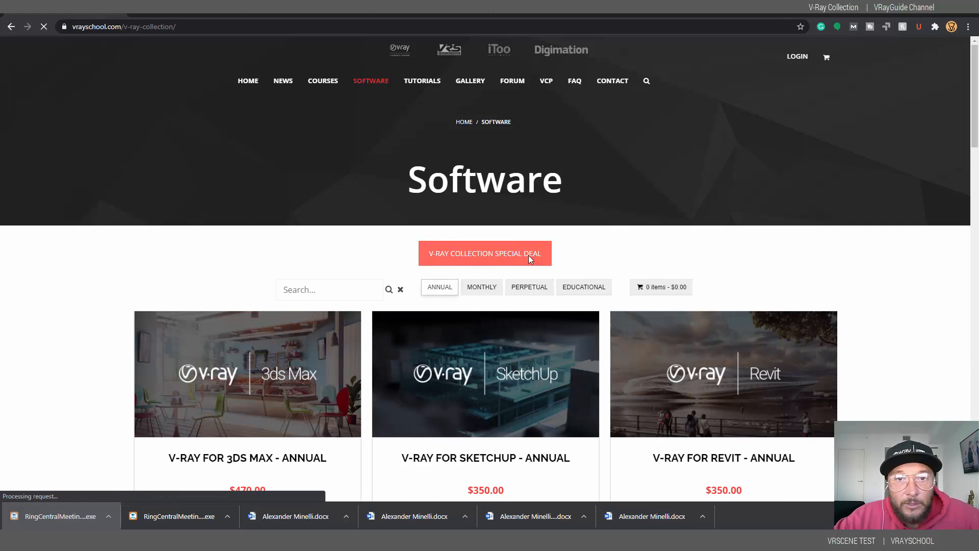
pyautogui.click(484, 253)
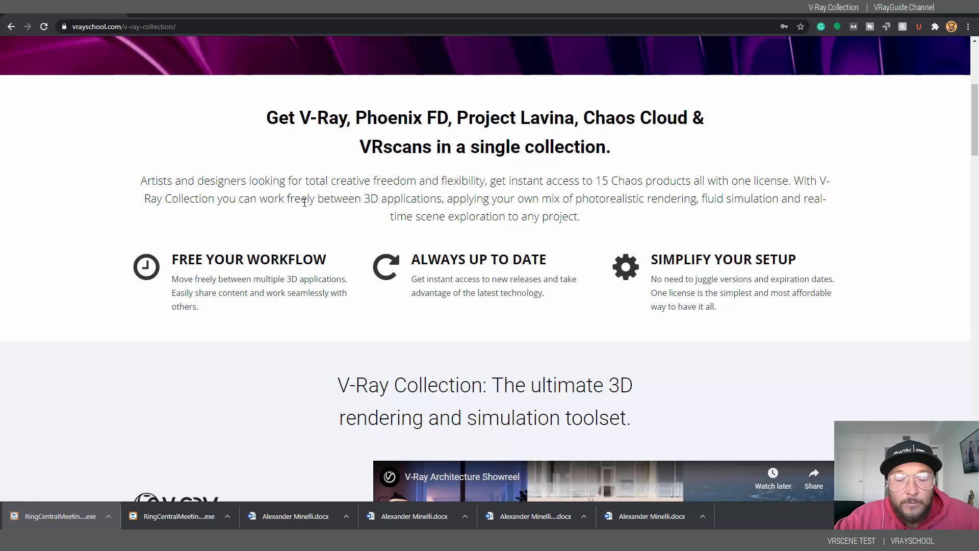
pyautogui.scroll(-3)
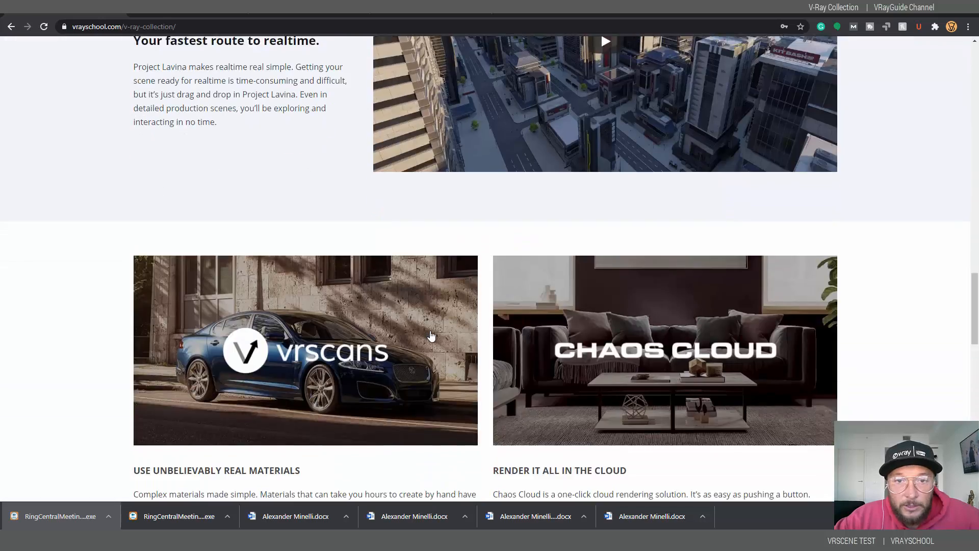
pyautogui.scroll(-3)
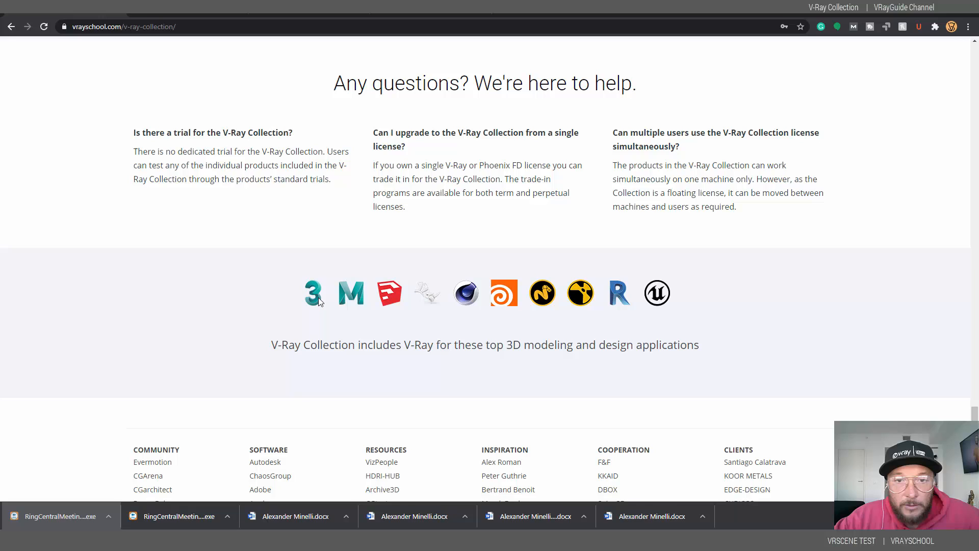
pyautogui.moveTo(390, 304)
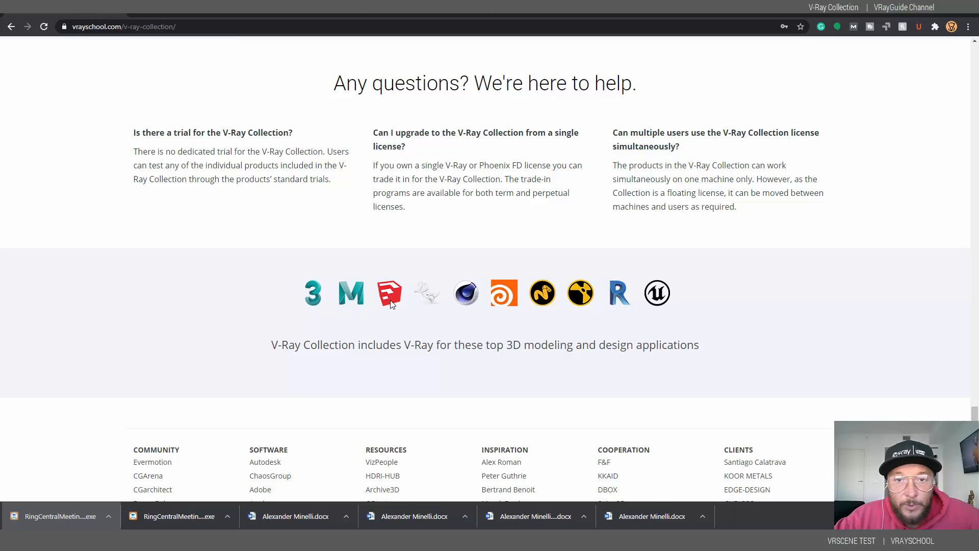
pyautogui.moveTo(476, 303)
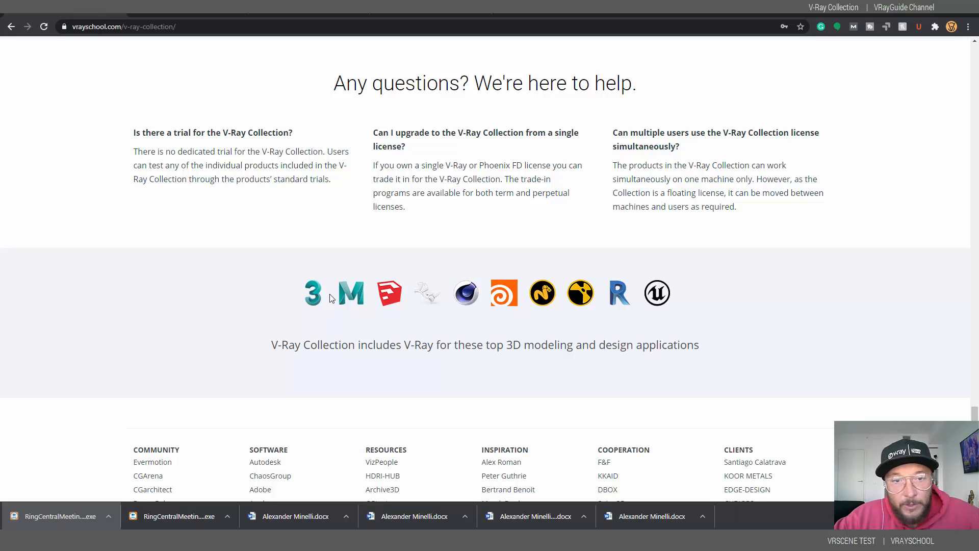
pyautogui.moveTo(548, 319)
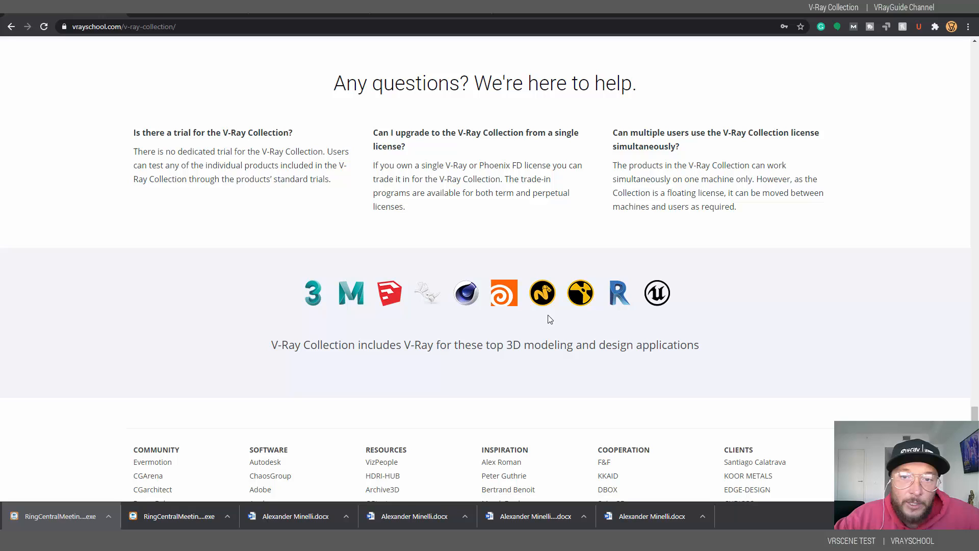
pyautogui.moveTo(445, 311)
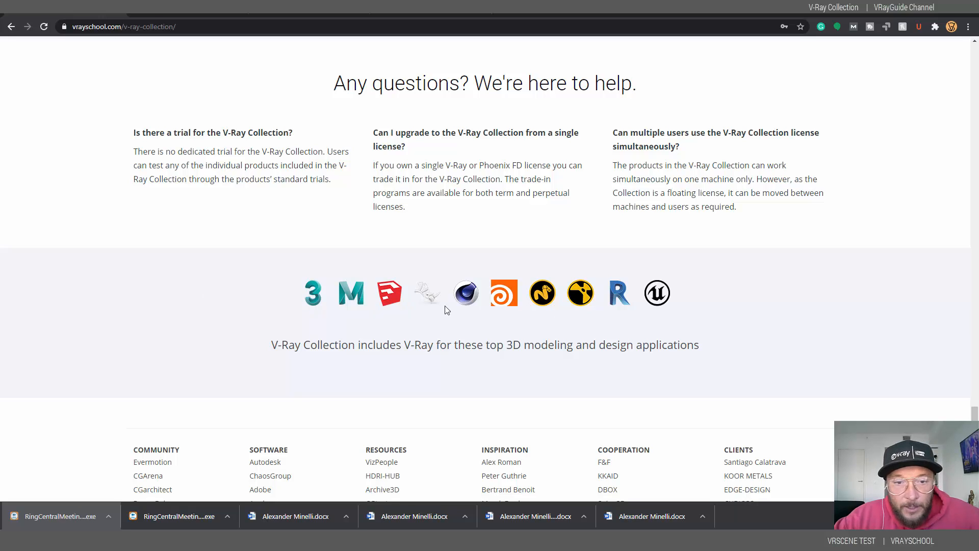
pyautogui.moveTo(631, 301)
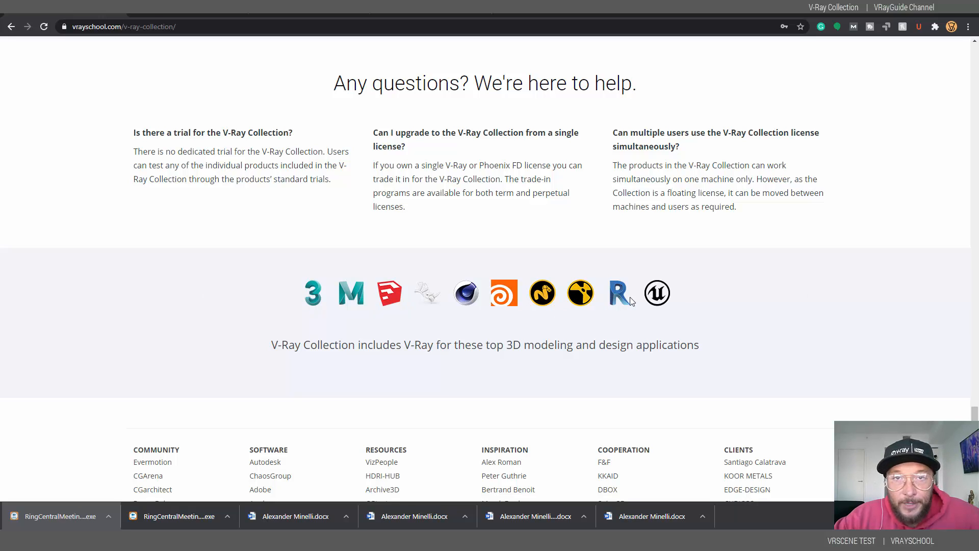
pyautogui.scroll(-3)
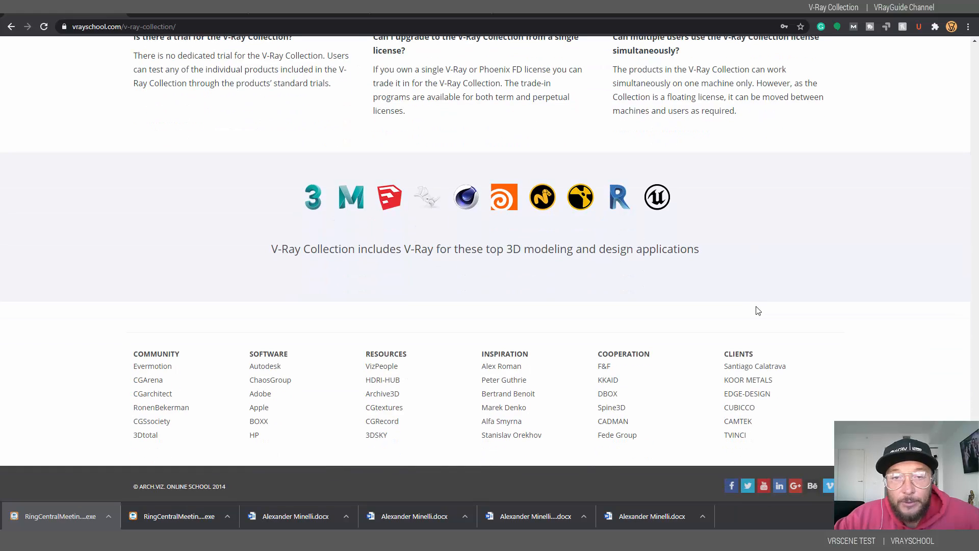
pyautogui.scroll(3)
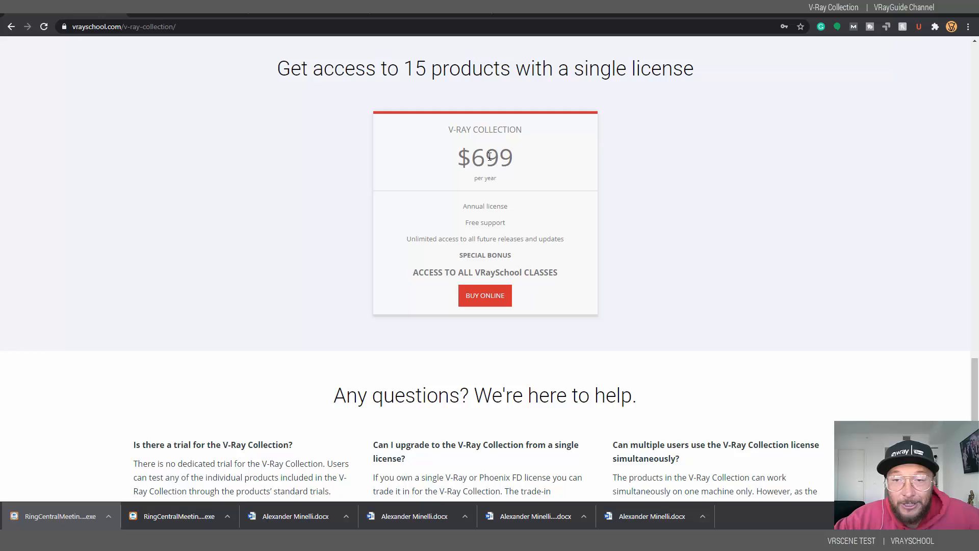
pyautogui.moveTo(559, 171)
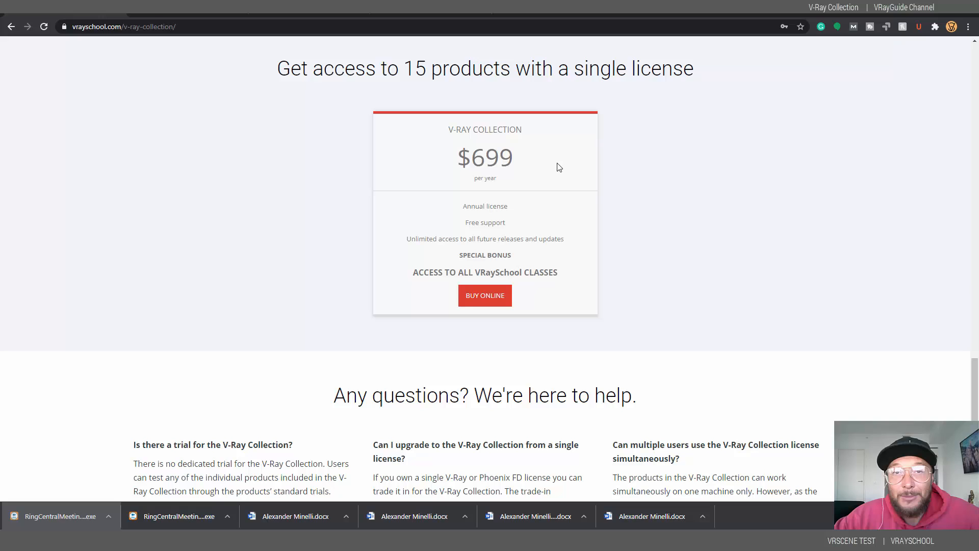
pyautogui.moveTo(787, 368)
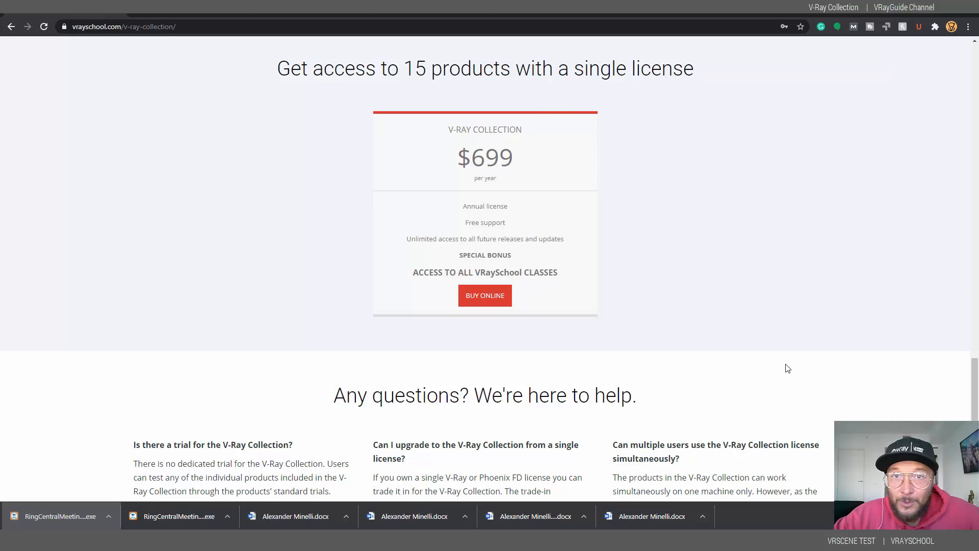
pyautogui.moveTo(778, 367)
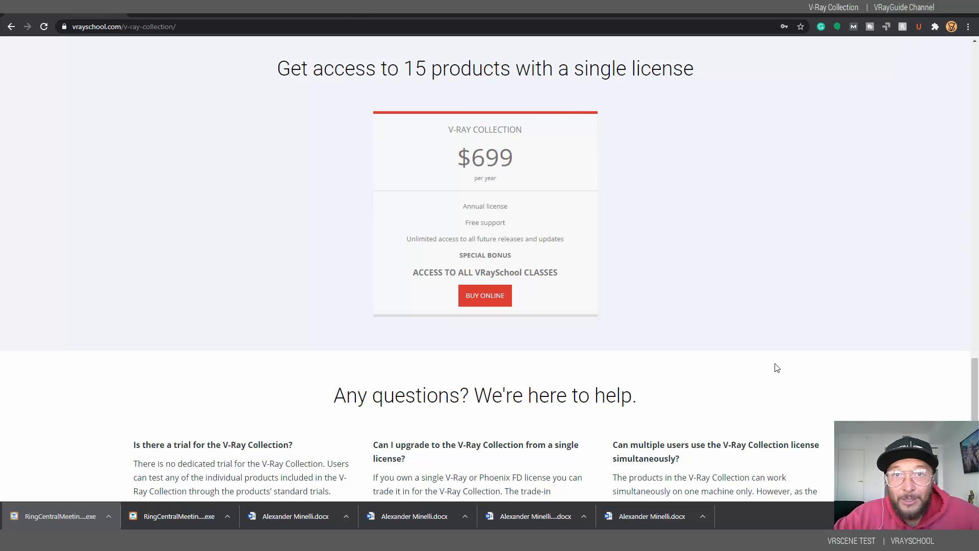